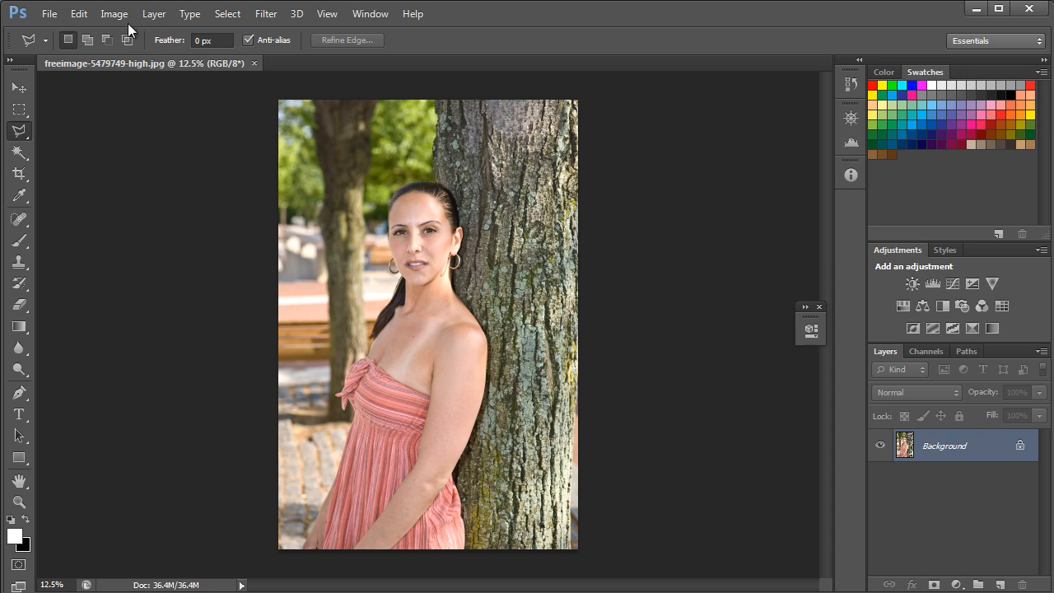
- Switch the portrait's colour mode from RGB to Lab Color via Image > Mode
{"action": "left_click", "coordinate": [114, 13]}
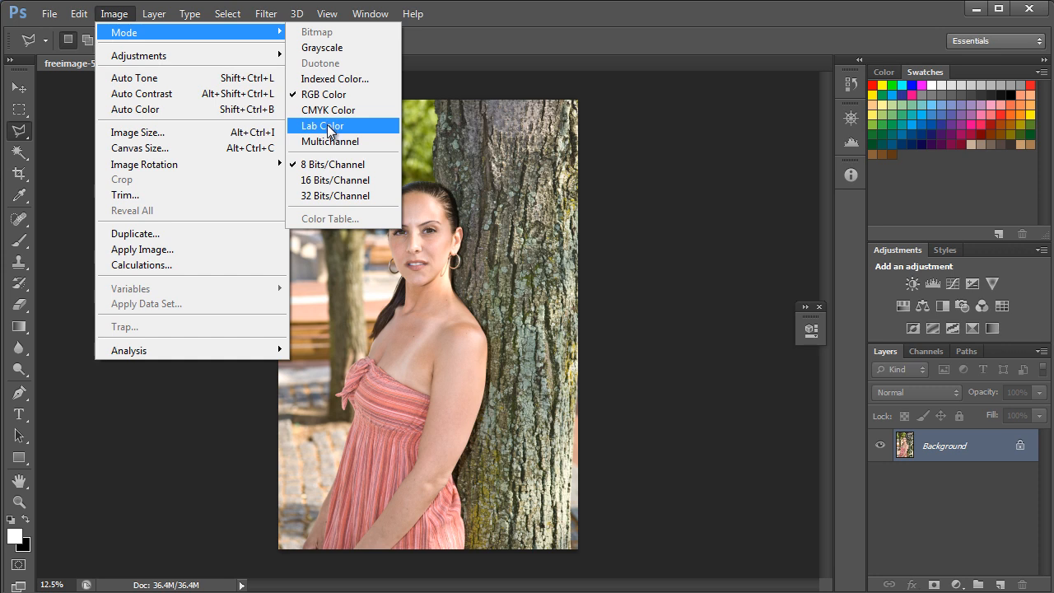
{"action": "left_click", "coordinate": [322, 125]}
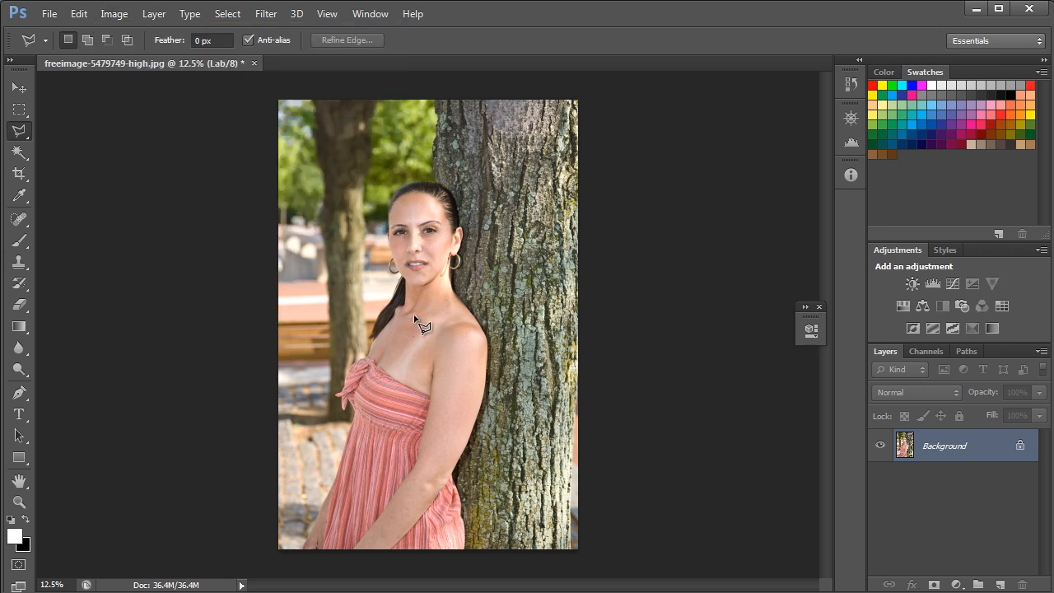
{"action": "mouse_move", "coordinate": [420, 366]}
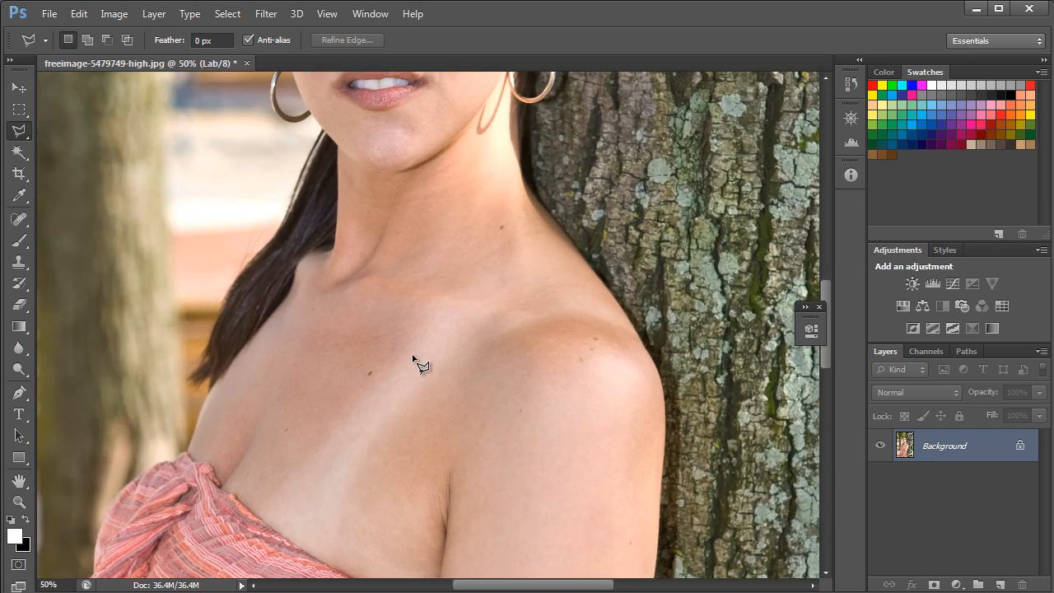
- Outline the pale tan-line strip from shoulder to dress with the Polygonal Lasso and close it
{"action": "scroll", "scroll_direction": "down", "scroll_amount": 3}
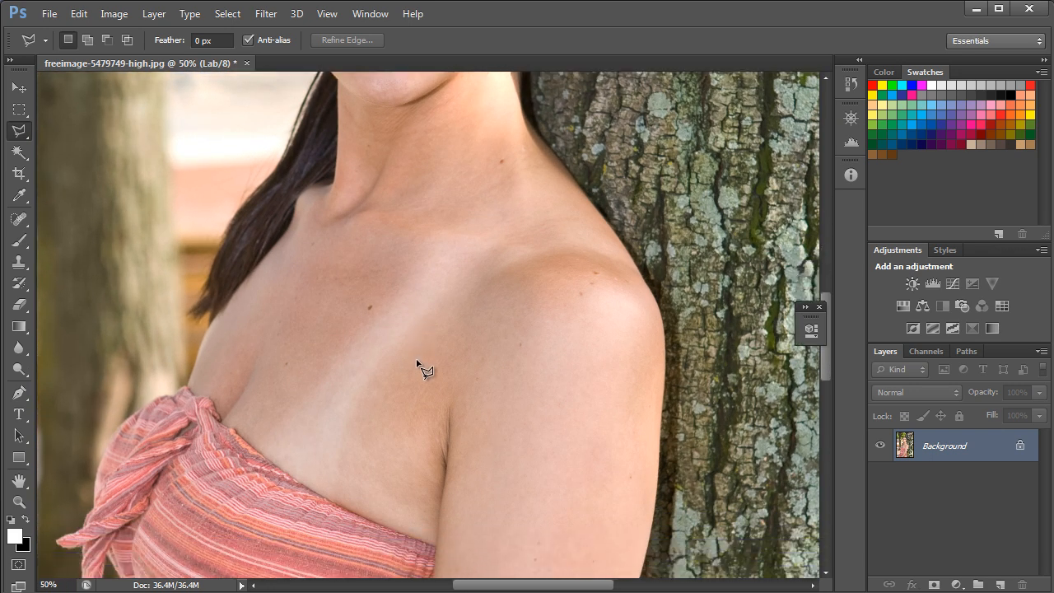
{"action": "mouse_move", "coordinate": [222, 276]}
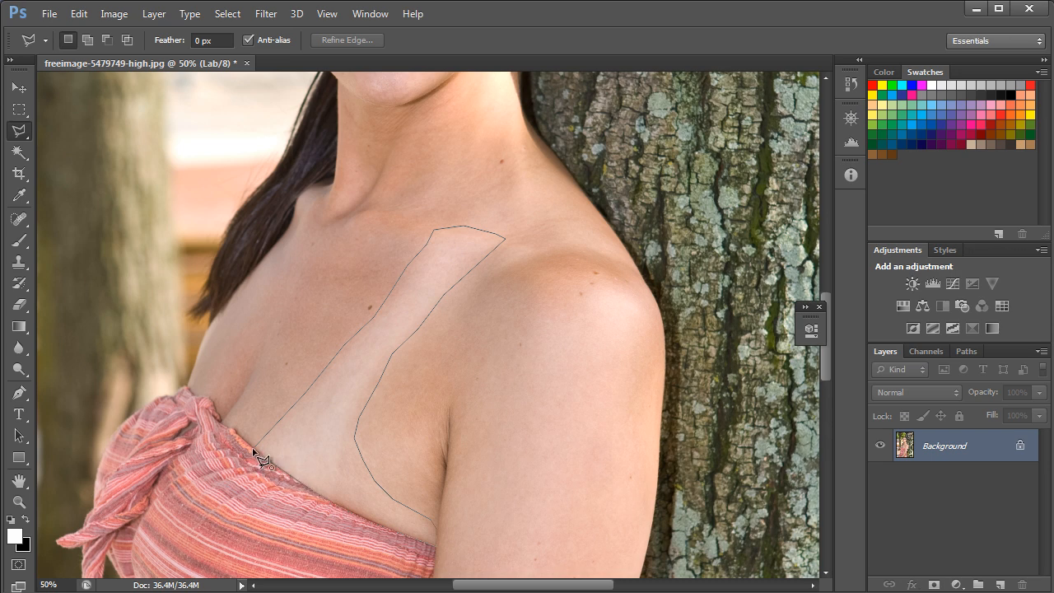
{"action": "left_click", "coordinate": [260, 457]}
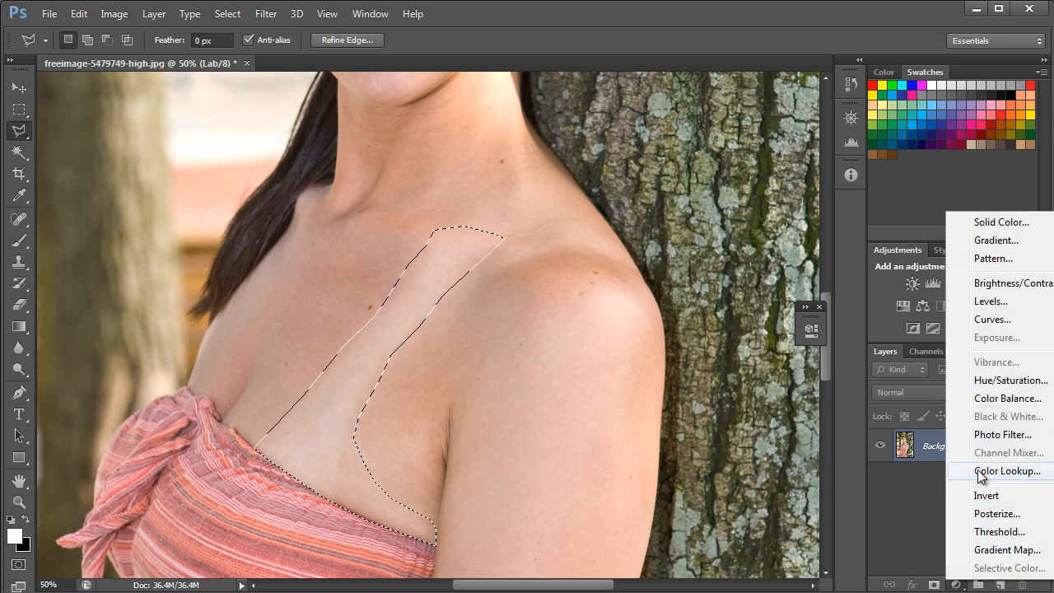
{"action": "mouse_move", "coordinate": [980, 429]}
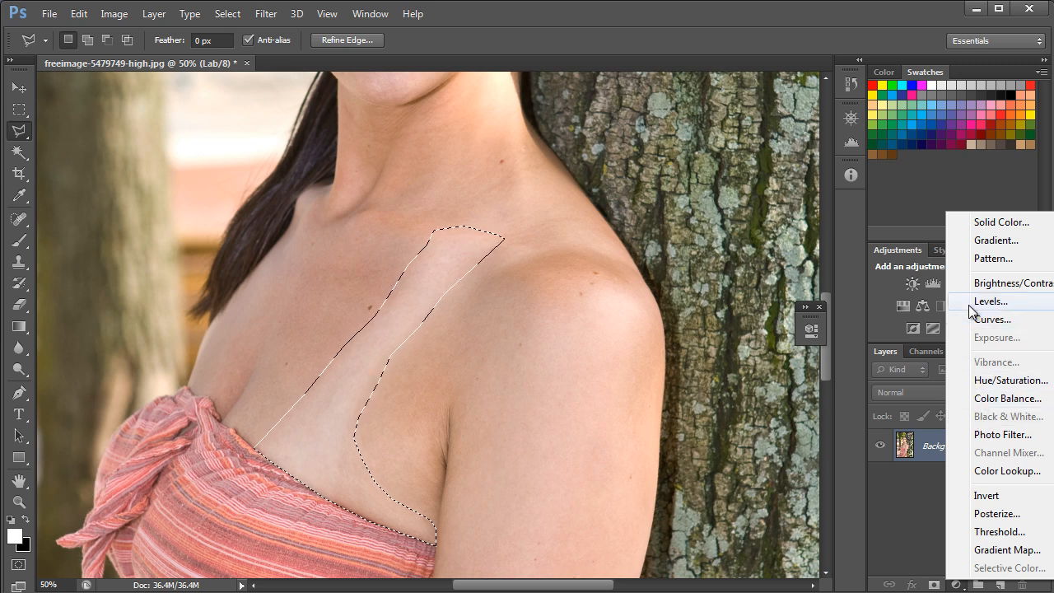
- Add a Levels adjustment layer masked to the selected tan-line strip
{"action": "left_click", "coordinate": [990, 300]}
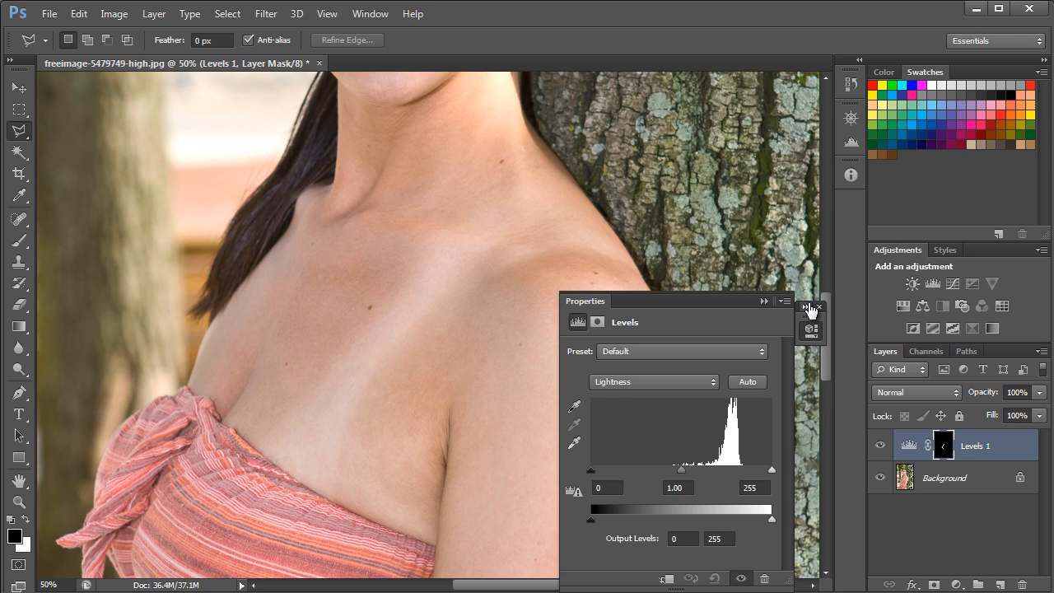
{"action": "mouse_move", "coordinate": [515, 257]}
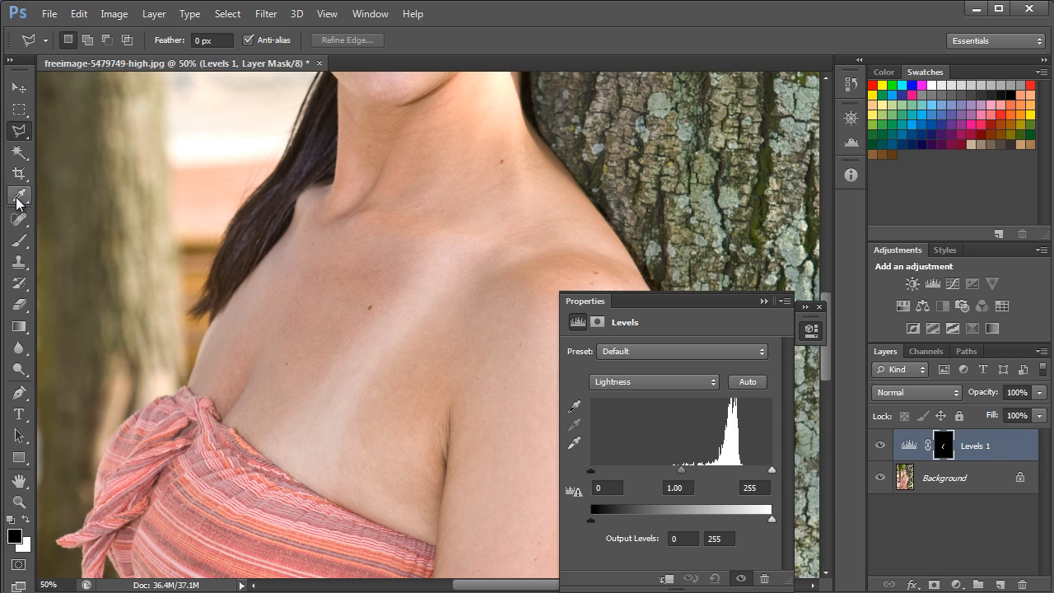
- Mark colour samplers #1 on the pale strip and #2 on the neighbouring darker skin
{"action": "left_click", "coordinate": [19, 196]}
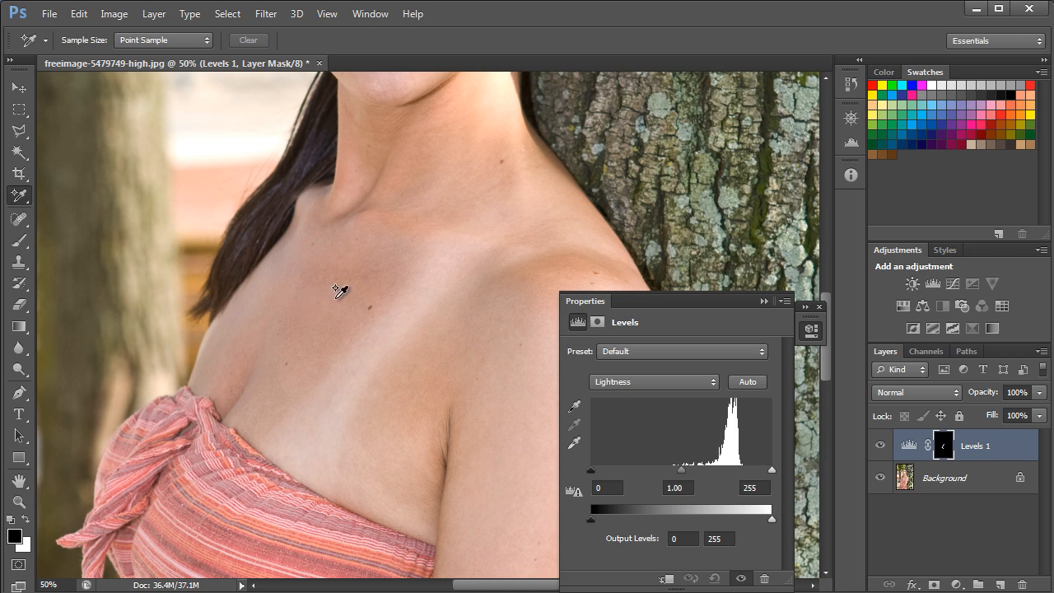
{"action": "mouse_move", "coordinate": [329, 319]}
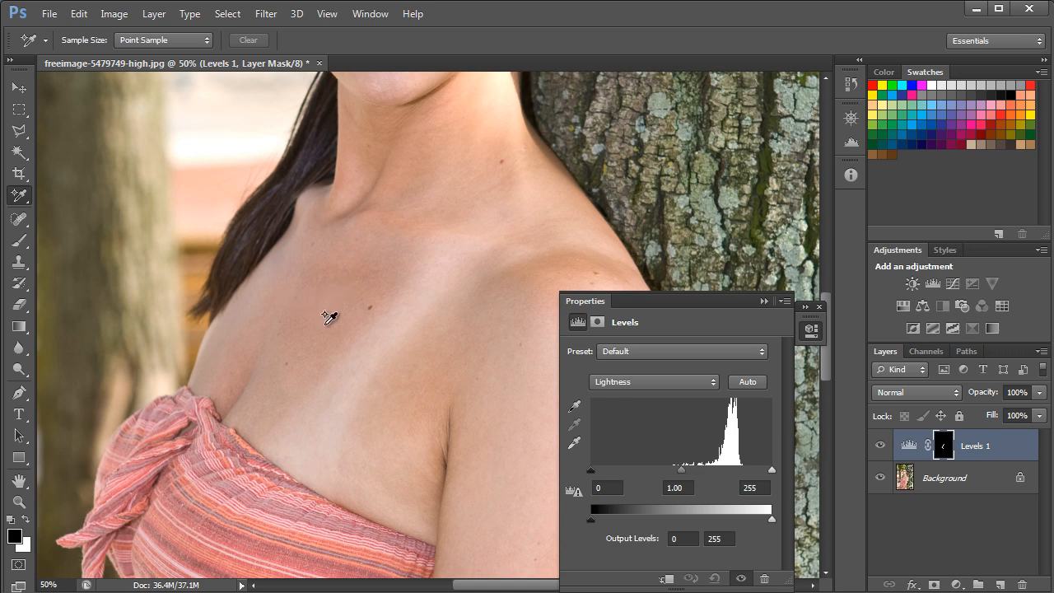
{"action": "mouse_move", "coordinate": [318, 338]}
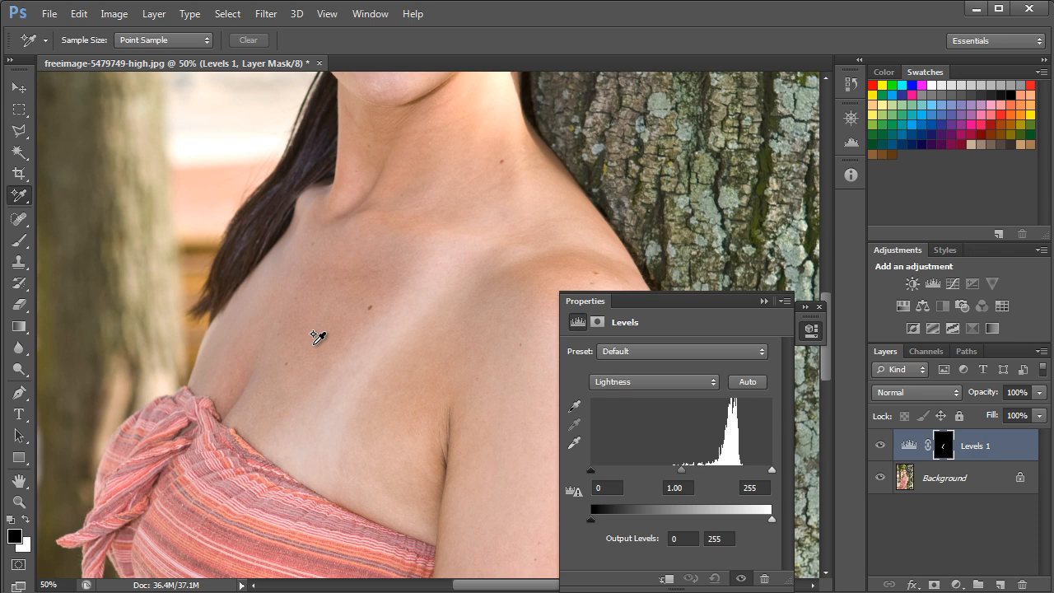
{"action": "mouse_move", "coordinate": [317, 342]}
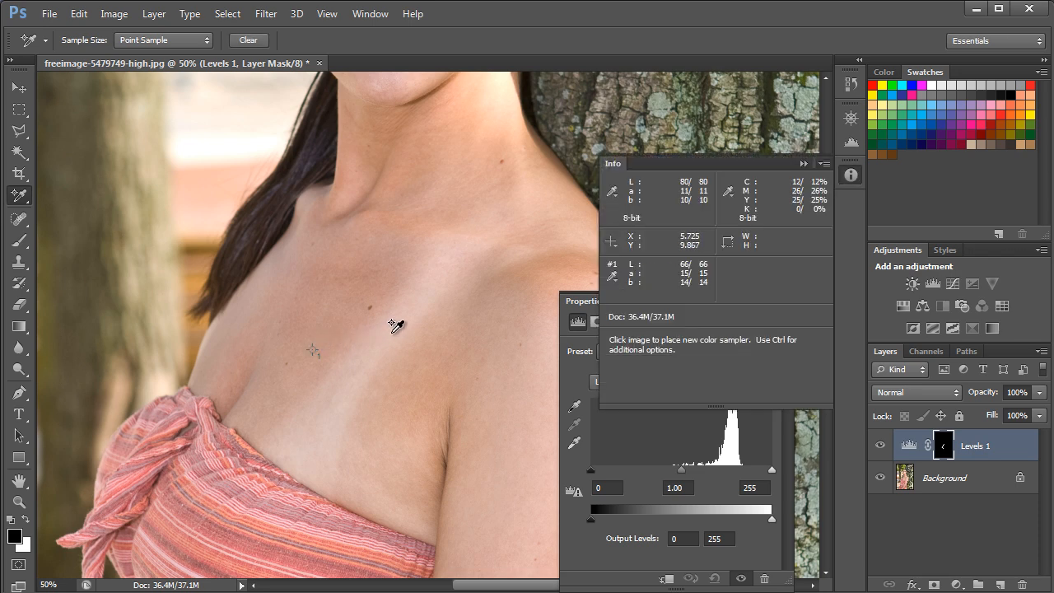
{"action": "mouse_move", "coordinate": [366, 354]}
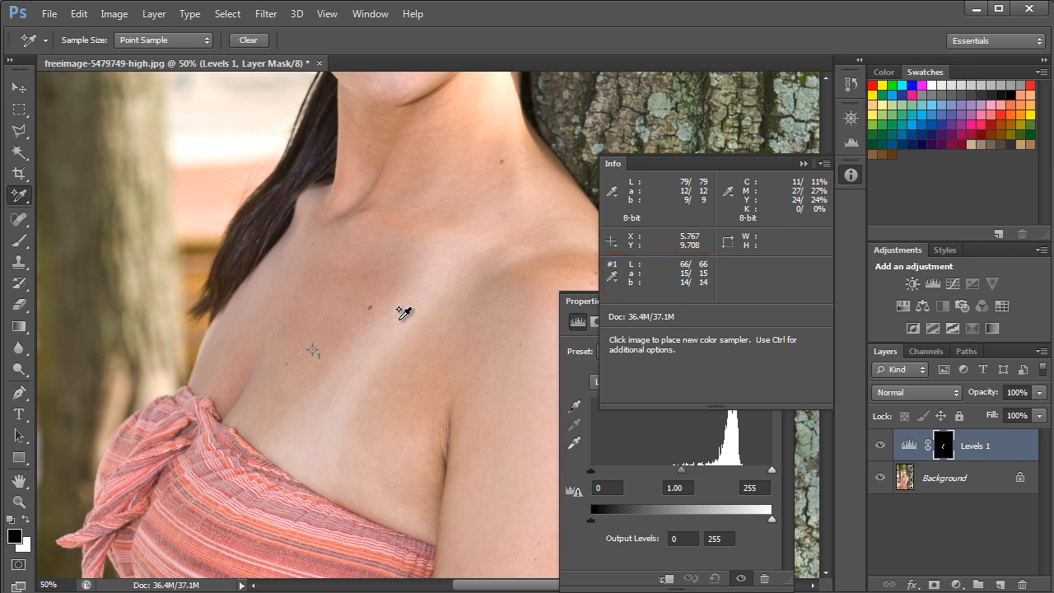
{"action": "left_click", "coordinate": [399, 315]}
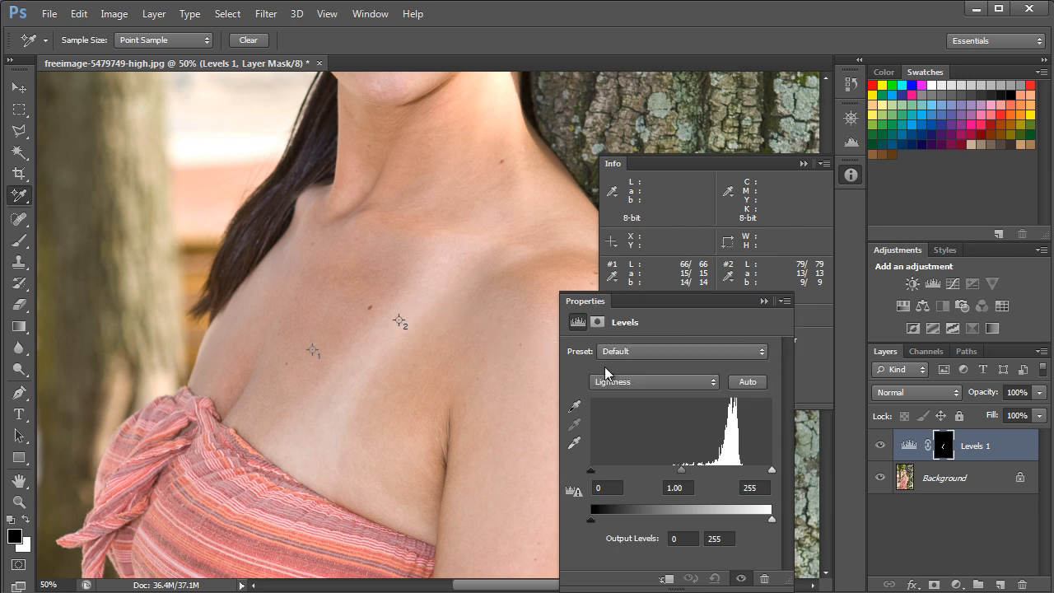
- Switch Levels to the a channel and raise its midtone to 1.03
{"action": "left_click", "coordinate": [653, 381]}
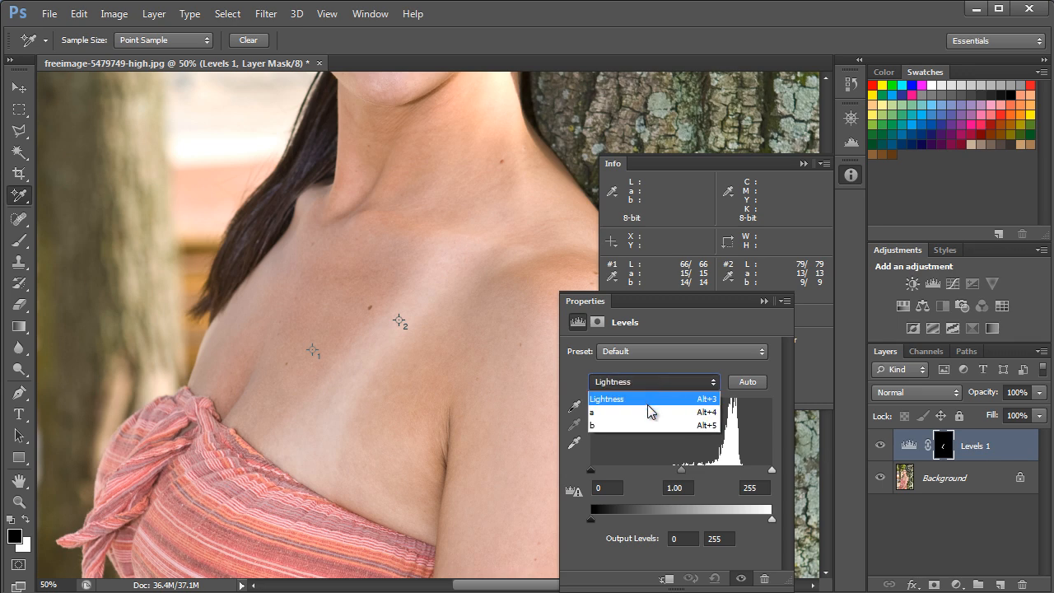
{"action": "left_click", "coordinate": [591, 412]}
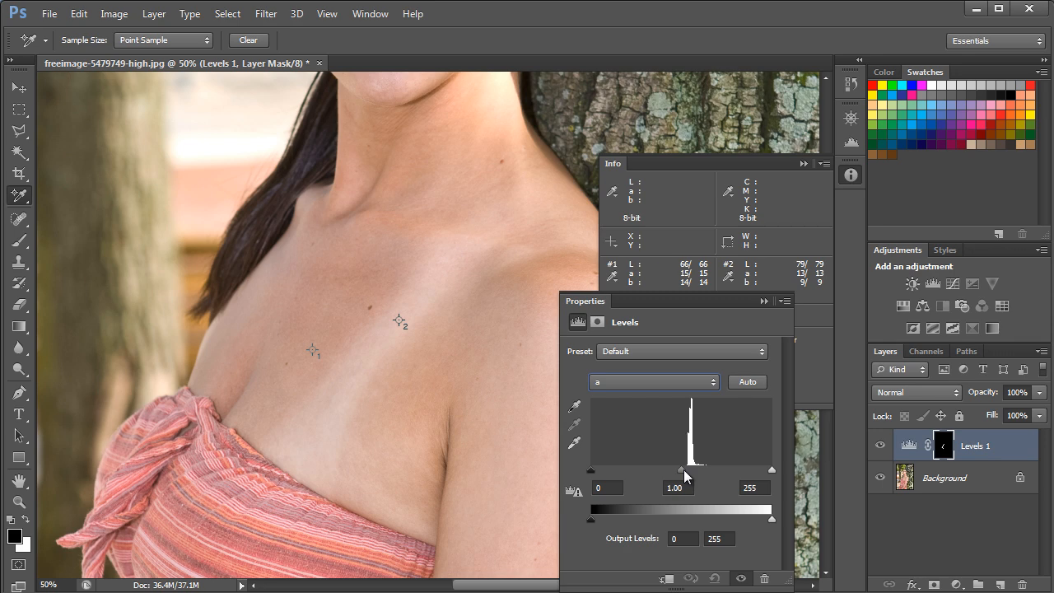
{"action": "left_click_drag", "start_coordinate": [690, 470], "coordinate": [679, 470]}
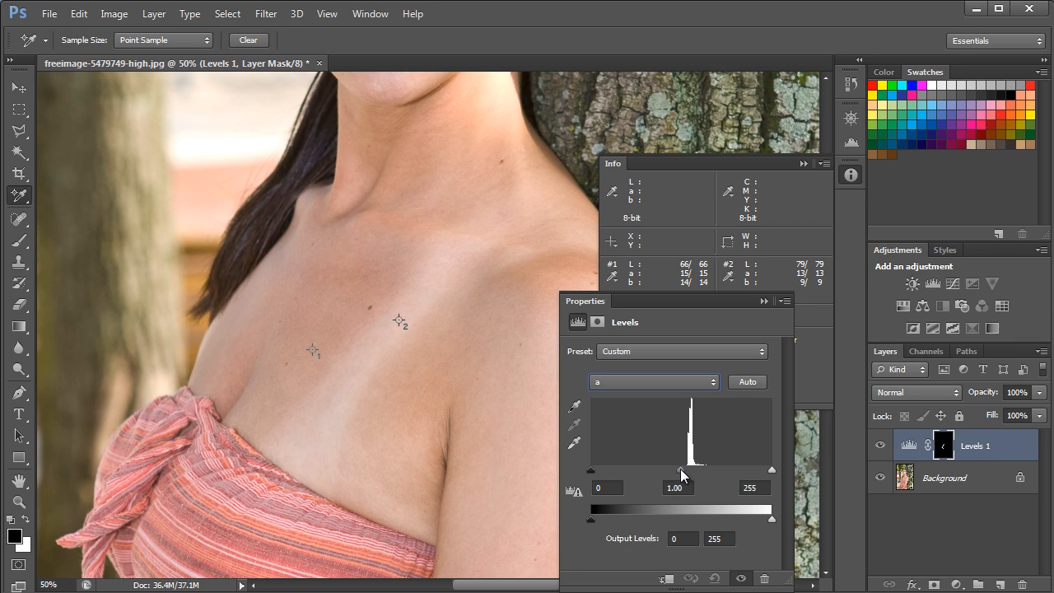
{"action": "left_click_drag", "start_coordinate": [679, 470], "coordinate": [677, 469]}
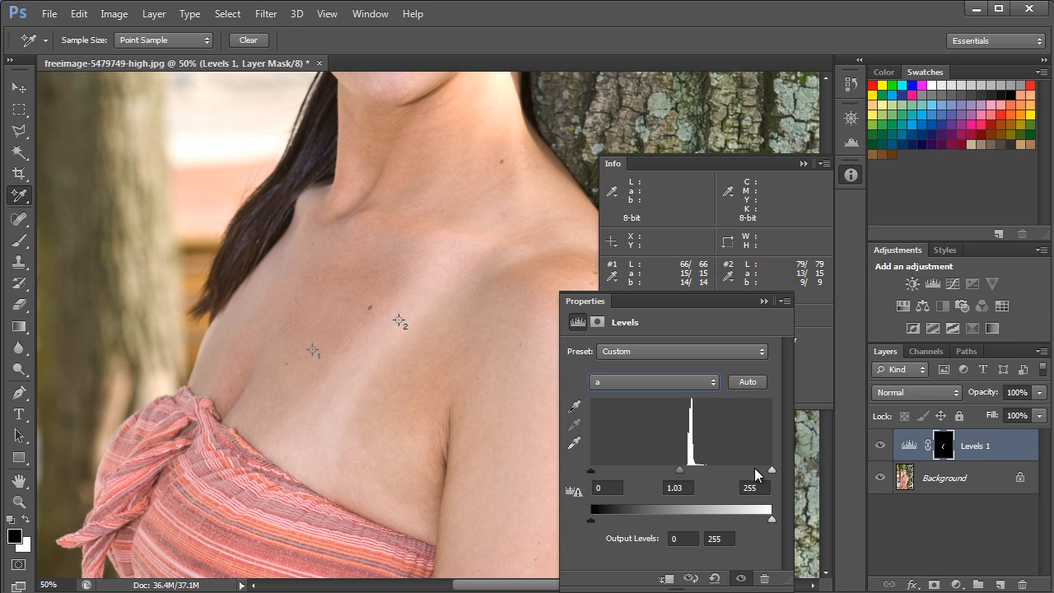
{"action": "mouse_move", "coordinate": [768, 478]}
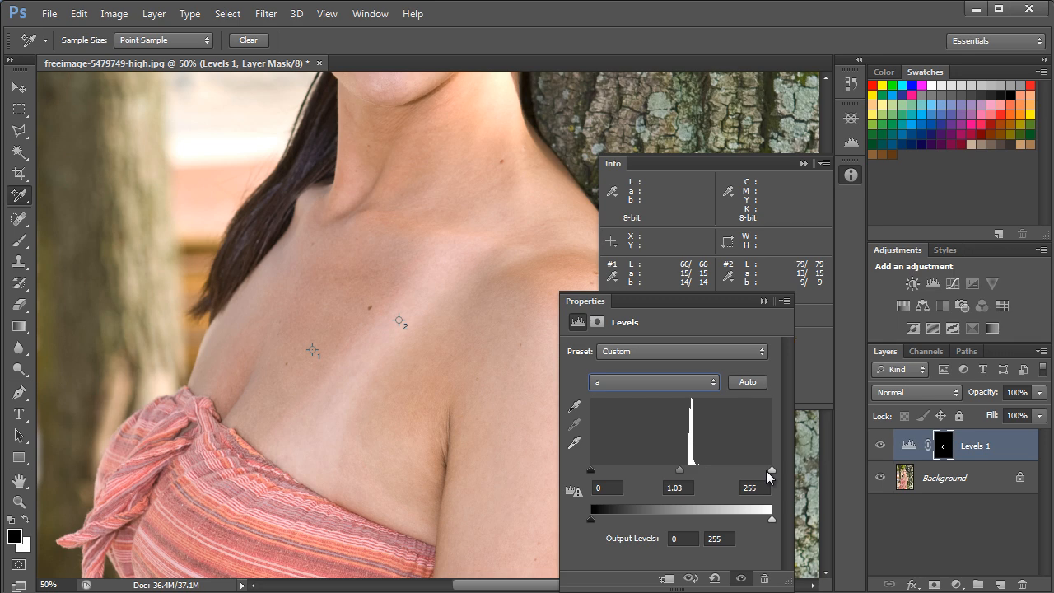
{"action": "mouse_move", "coordinate": [650, 403]}
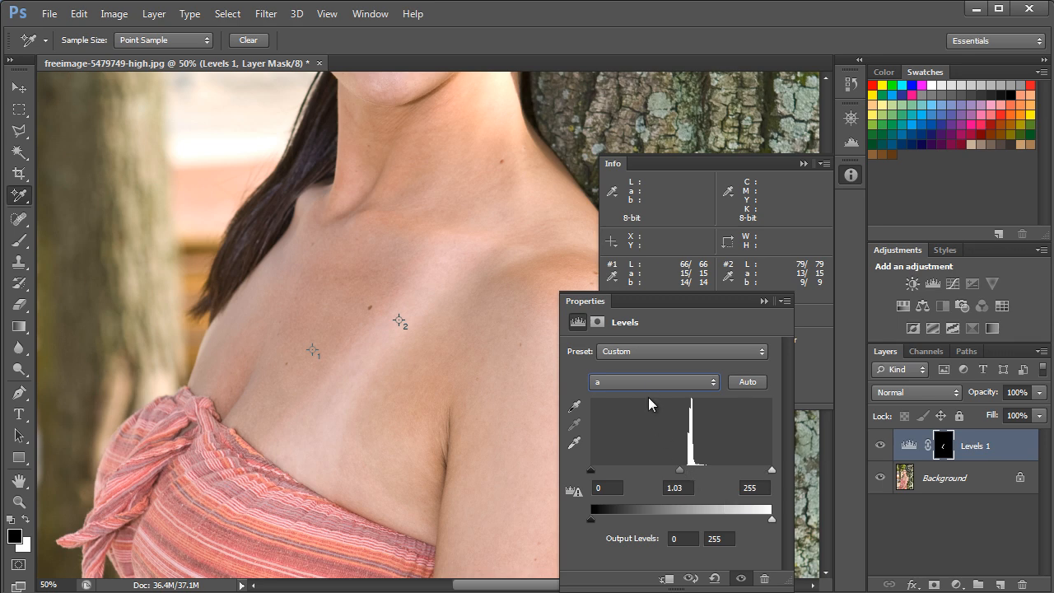
- Switch Levels to the b channel with midtone 1.05 and white point 254
{"action": "left_click", "coordinate": [653, 381]}
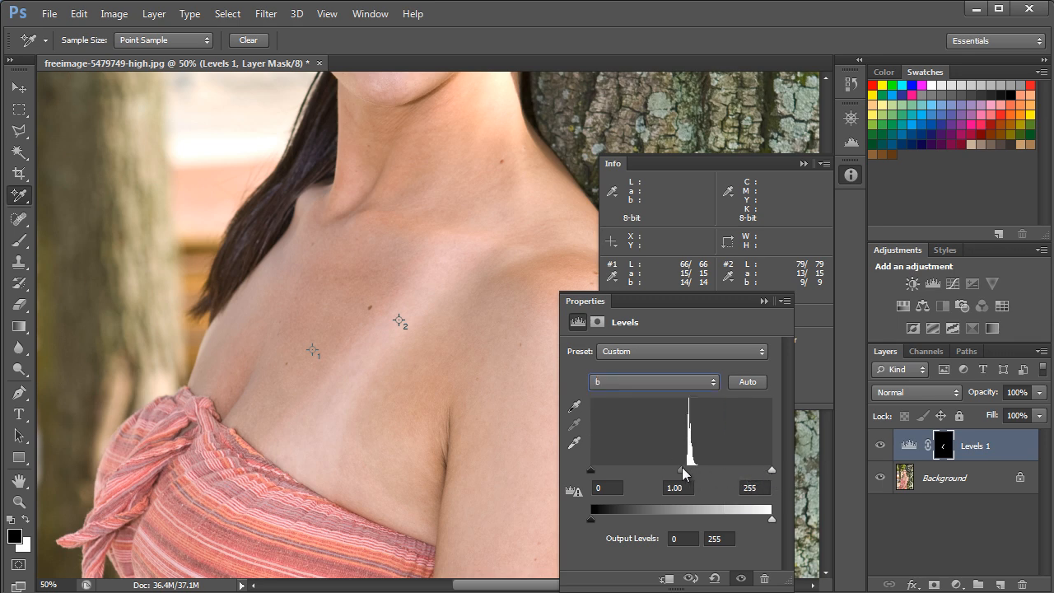
{"action": "left_click_drag", "start_coordinate": [682, 470], "coordinate": [677, 470]}
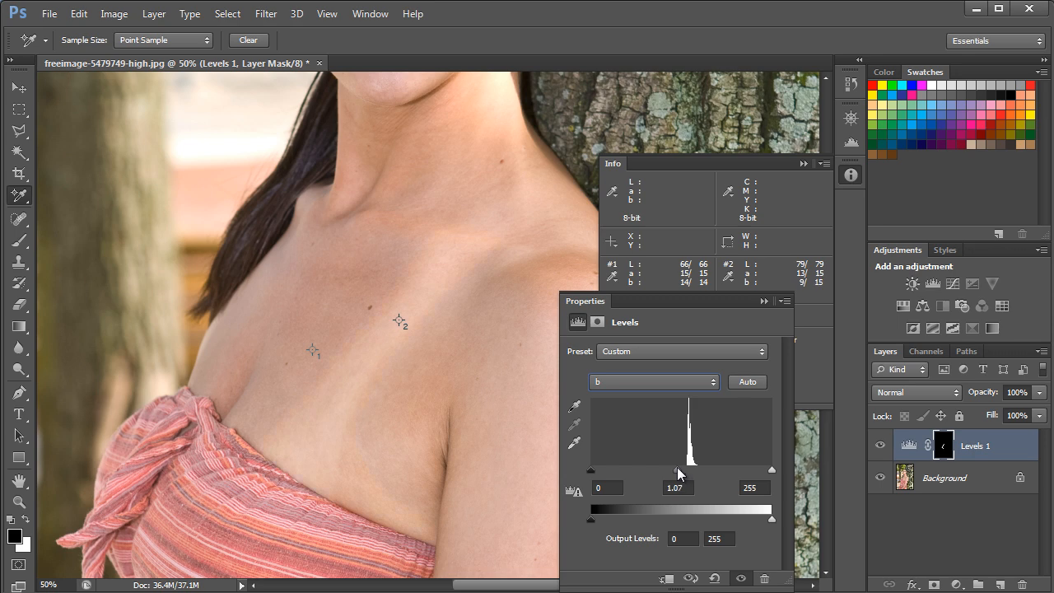
{"action": "left_click_drag", "start_coordinate": [676, 470], "coordinate": [739, 471]}
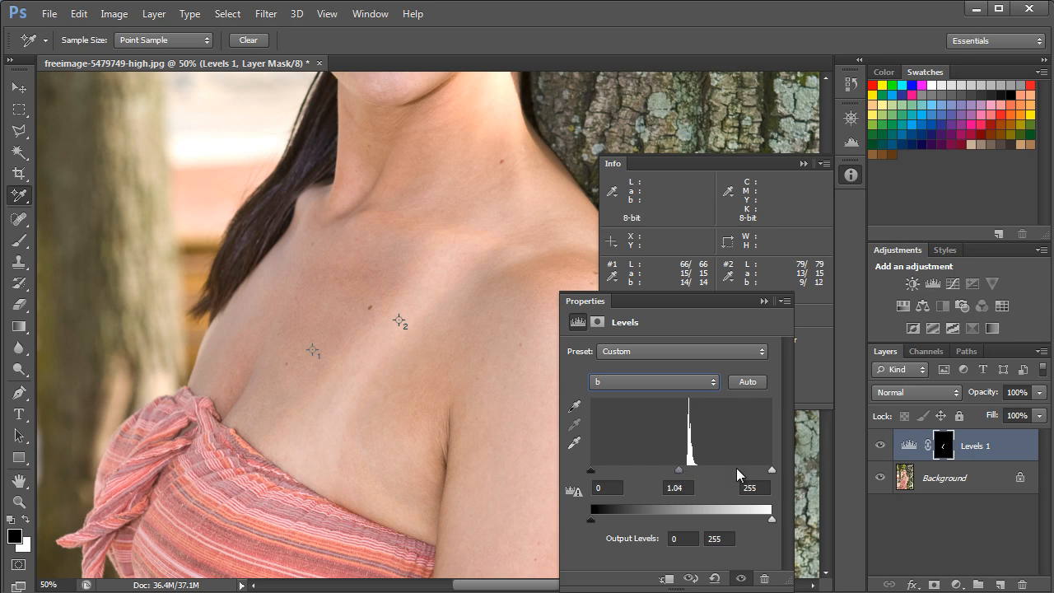
{"action": "mouse_move", "coordinate": [679, 473]}
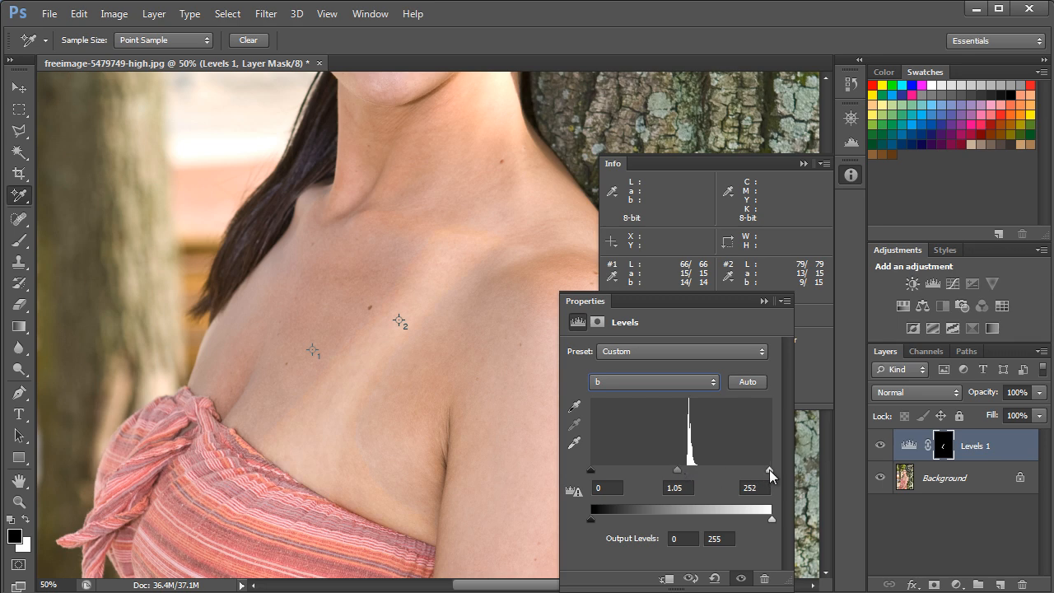
{"action": "left_click_drag", "start_coordinate": [770, 473], "coordinate": [772, 471]}
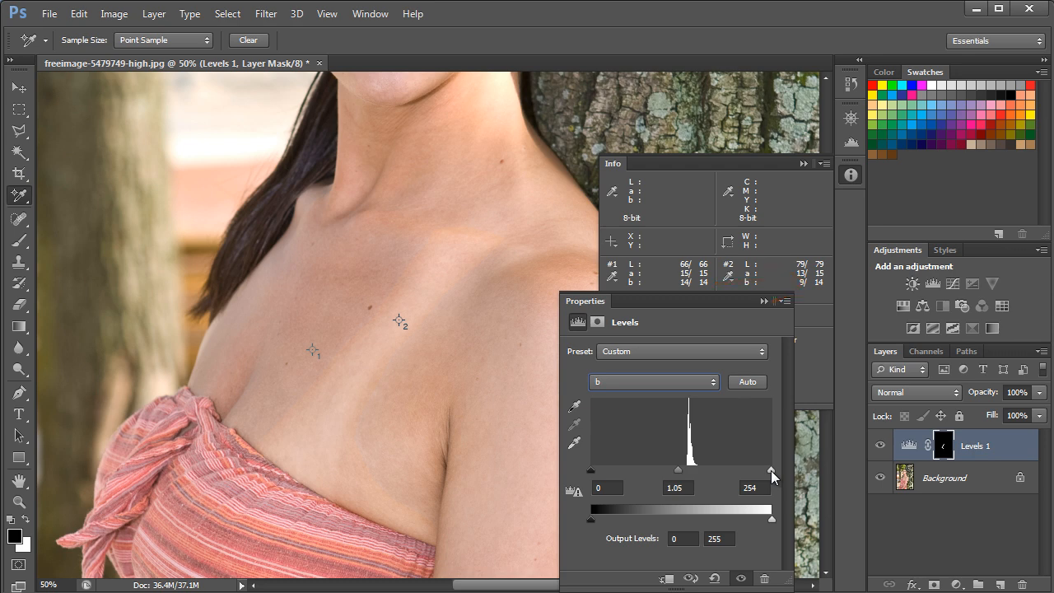
{"action": "mouse_move", "coordinate": [756, 458]}
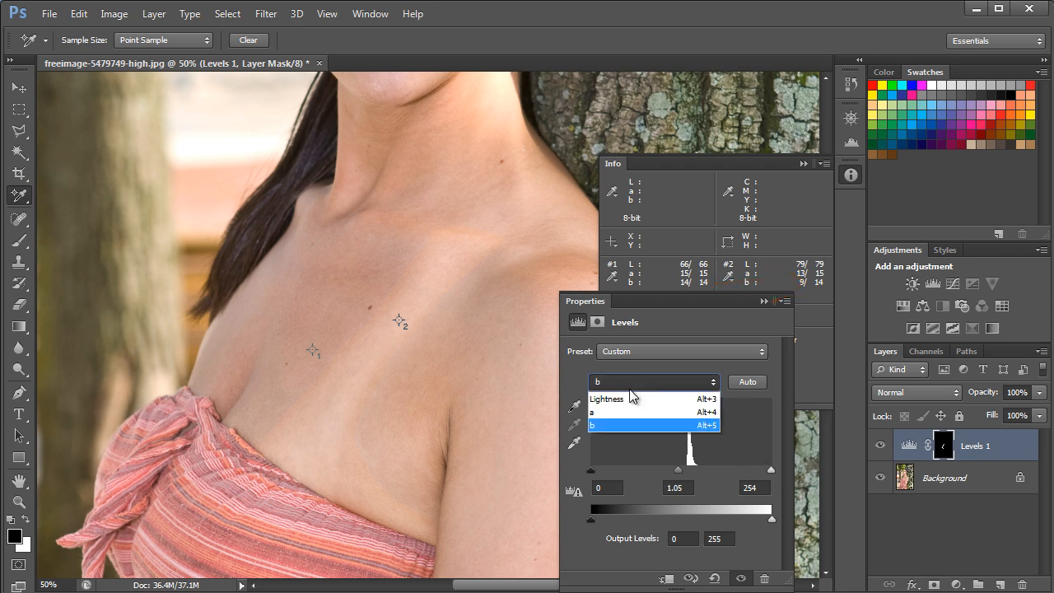
- Switch Levels to the Lightness channel for the 2, 0.77, 254 correction
{"action": "left_click", "coordinate": [607, 399]}
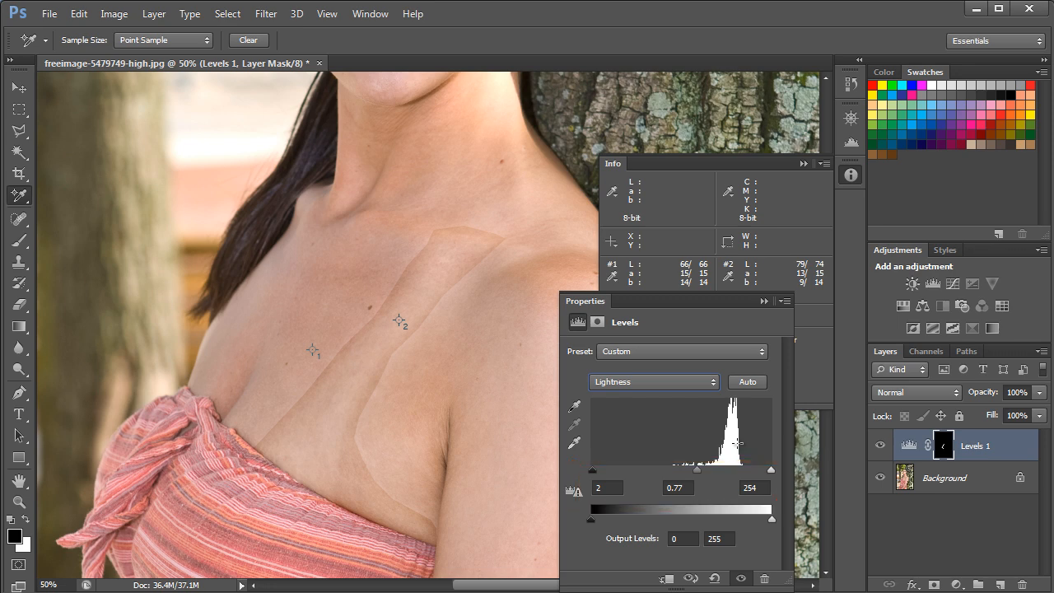
{"action": "mouse_move", "coordinate": [397, 330]}
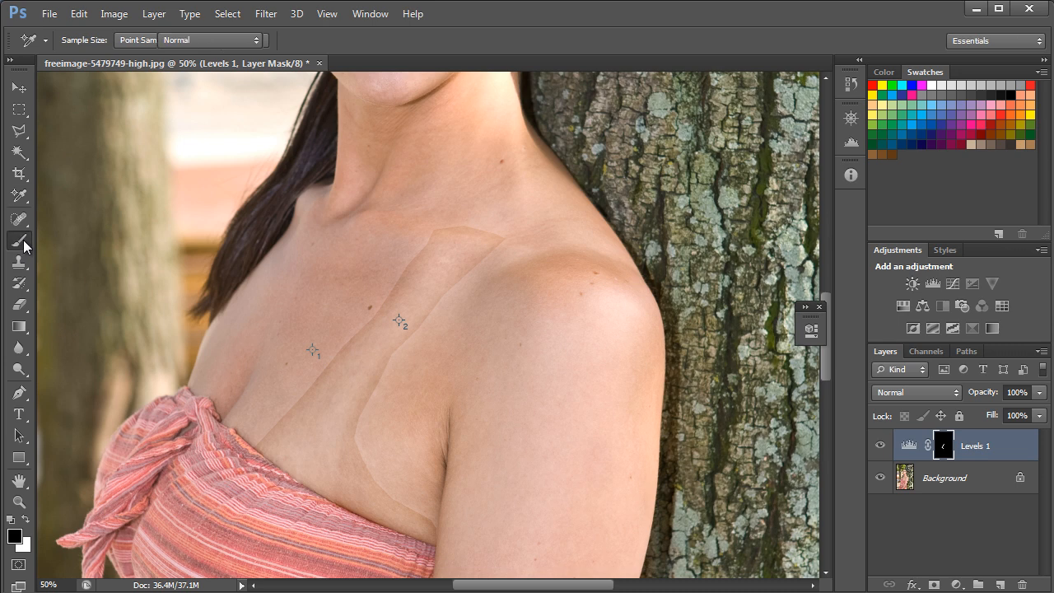
- Paint the tan-line edges on the Levels mask with the Brush at 36% opacity
{"action": "left_click", "coordinate": [20, 240]}
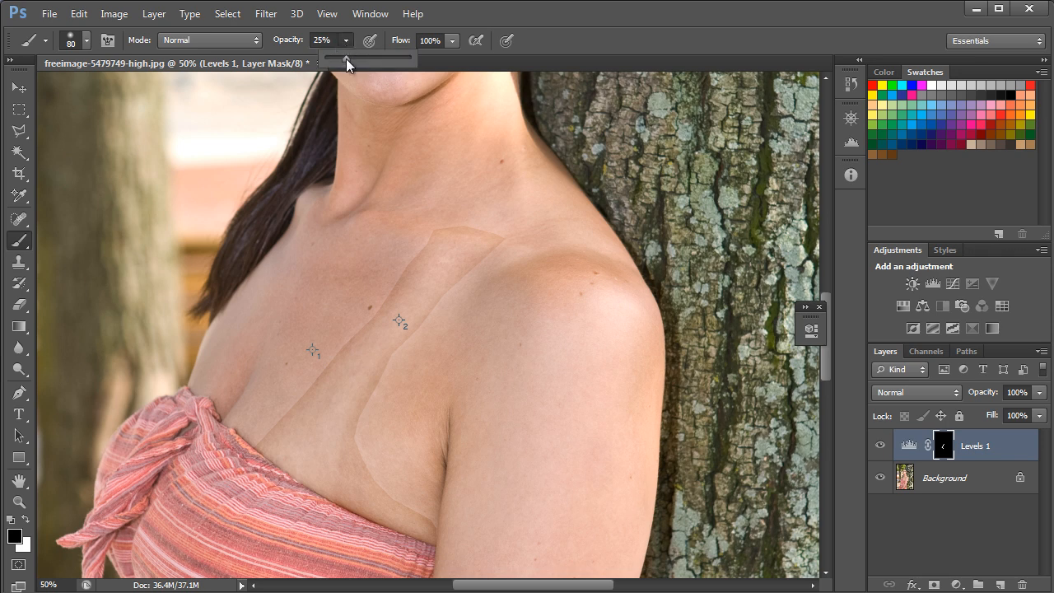
{"action": "left_click_drag", "start_coordinate": [346, 58], "coordinate": [358, 57]}
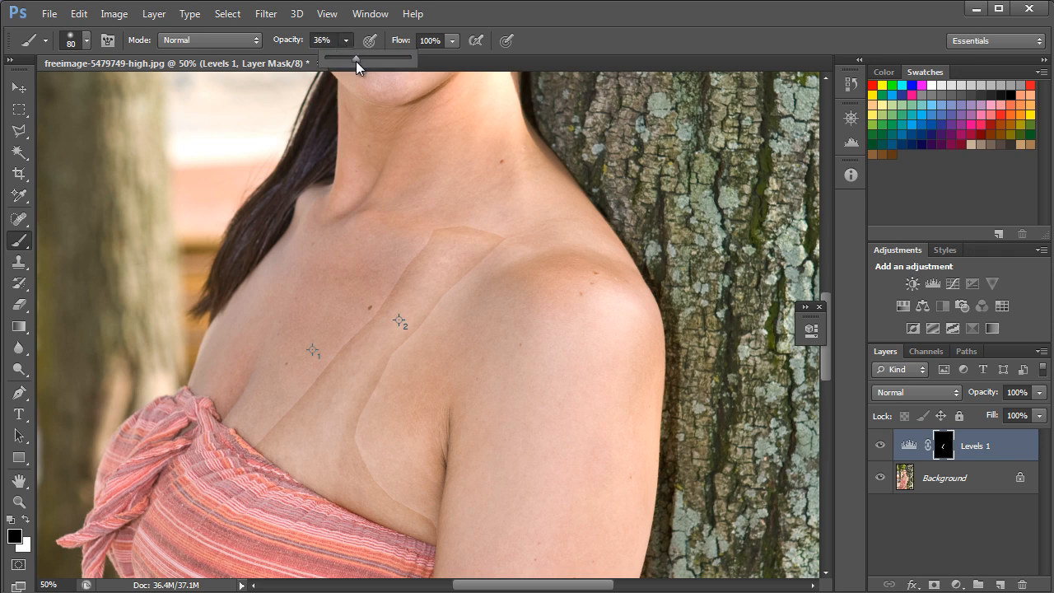
{"action": "left_click_drag", "start_coordinate": [86, 74], "coordinate": [207, 225]}
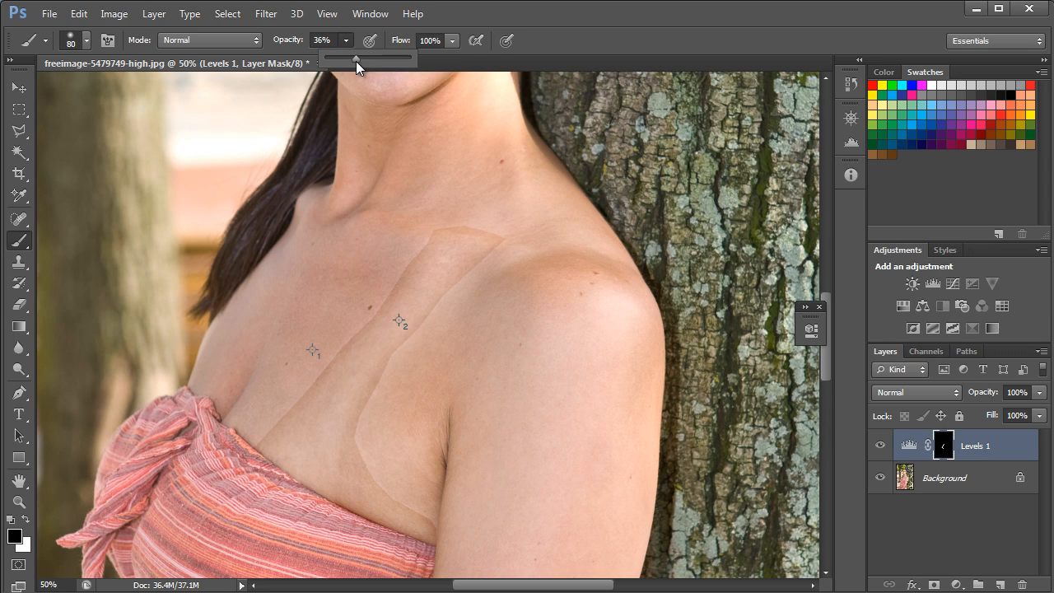
{"action": "left_click_drag", "start_coordinate": [136, 339], "coordinate": [41, 532]}
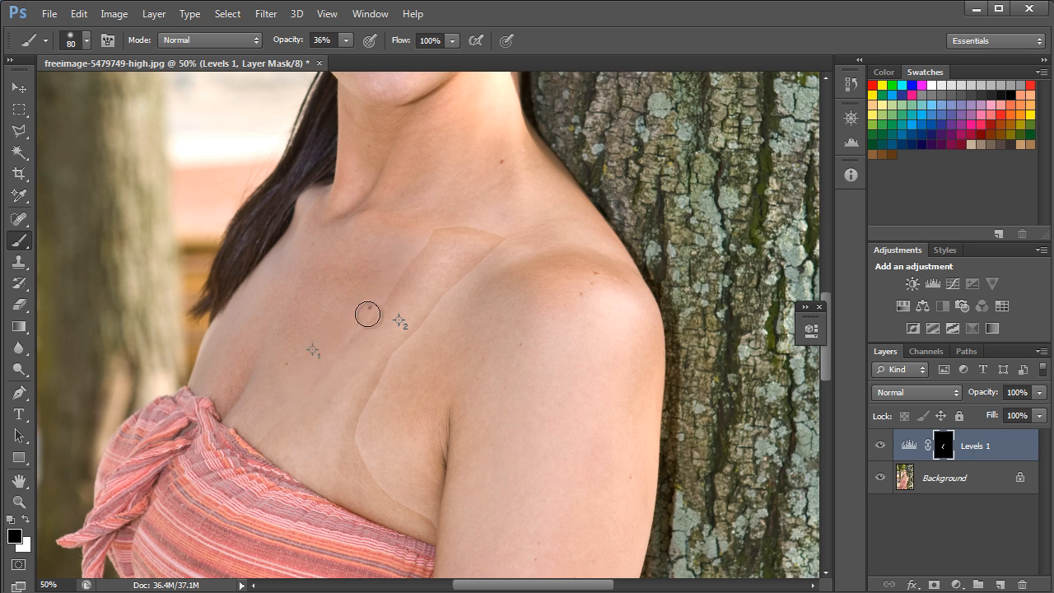
{"action": "mouse_move", "coordinate": [367, 273]}
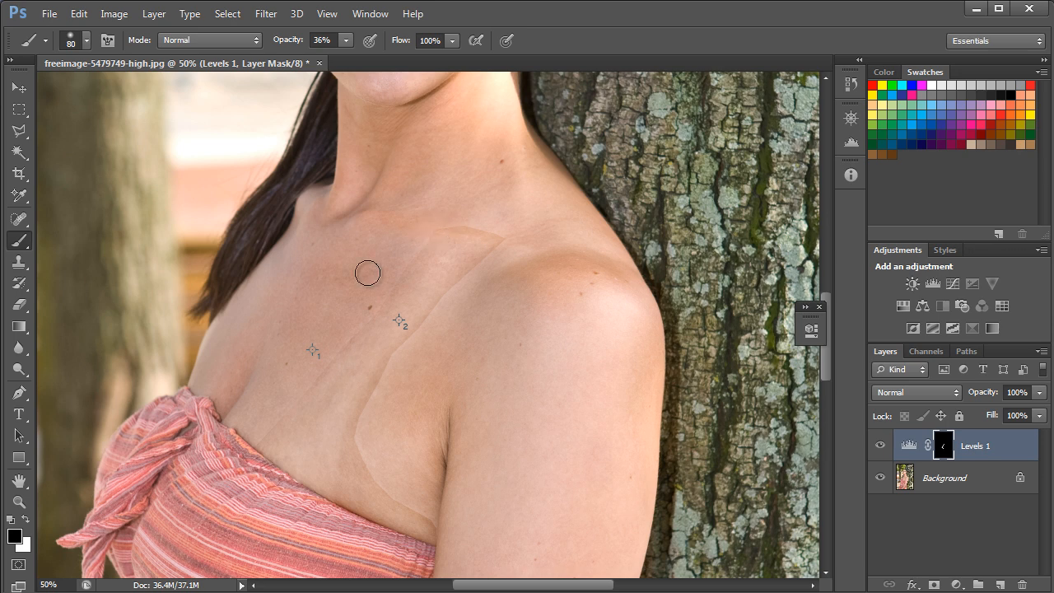
{"action": "mouse_move", "coordinate": [478, 225]}
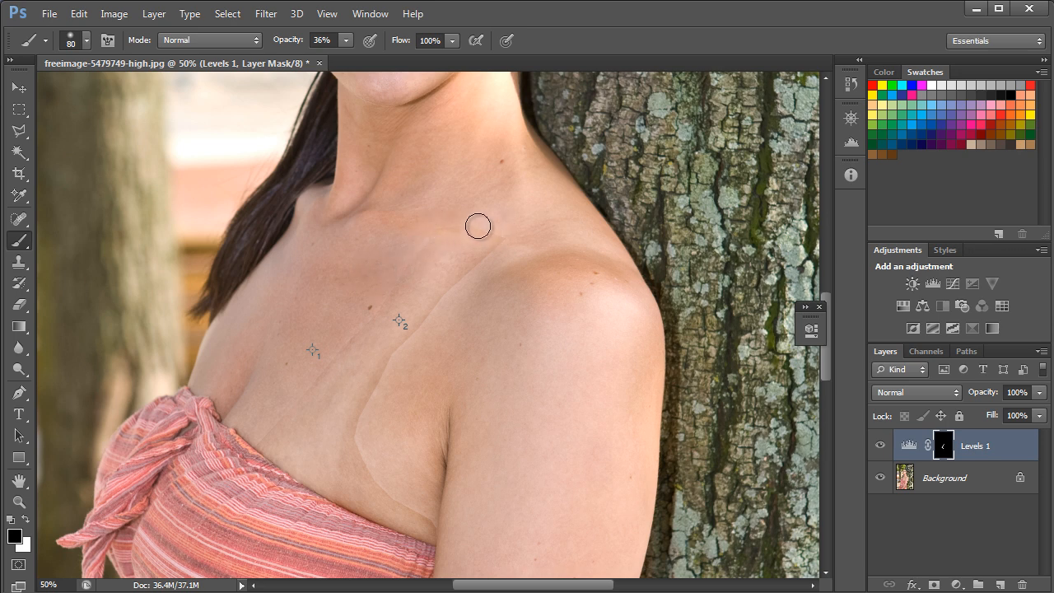
{"action": "left_click_drag", "start_coordinate": [478, 226], "coordinate": [448, 303]}
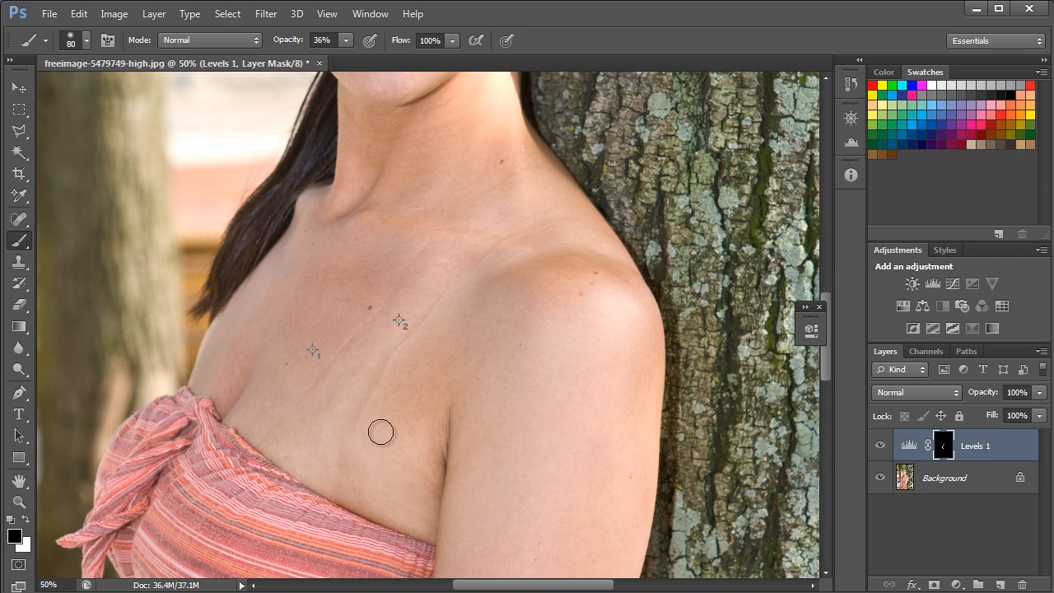
{"action": "mouse_move", "coordinate": [389, 377]}
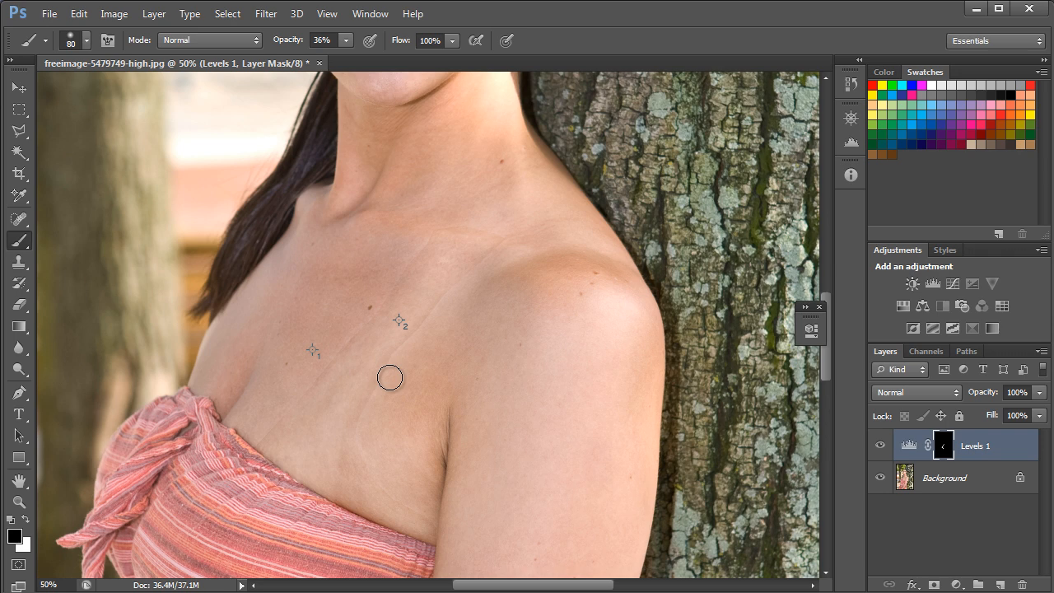
{"action": "mouse_move", "coordinate": [186, 268]}
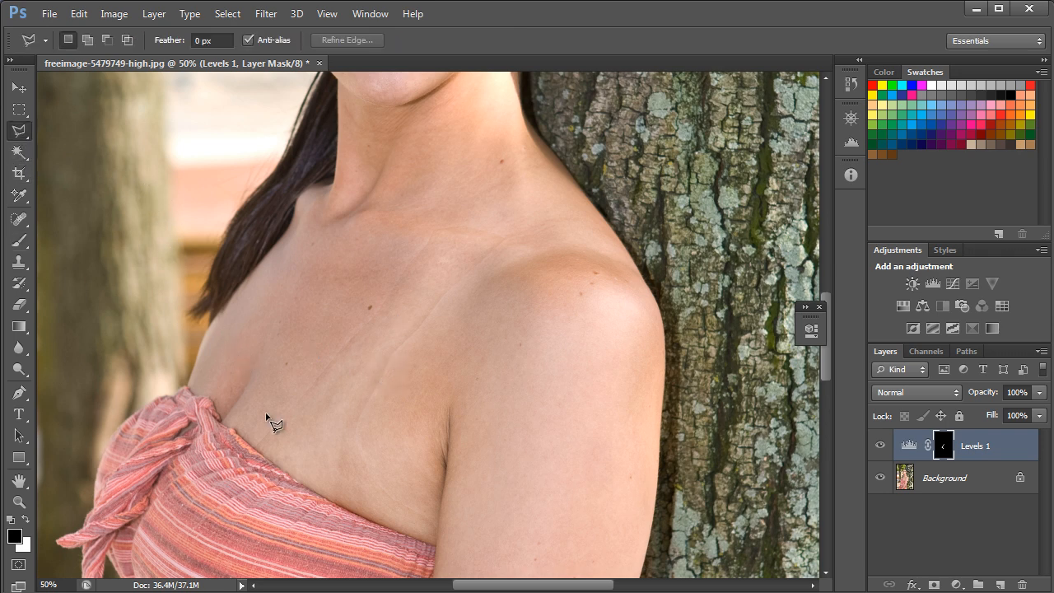
- Outline a band around the strap-line edges from the dress up to the shoulder and close it
{"action": "left_click_drag", "start_coordinate": [276, 424], "coordinate": [363, 360]}
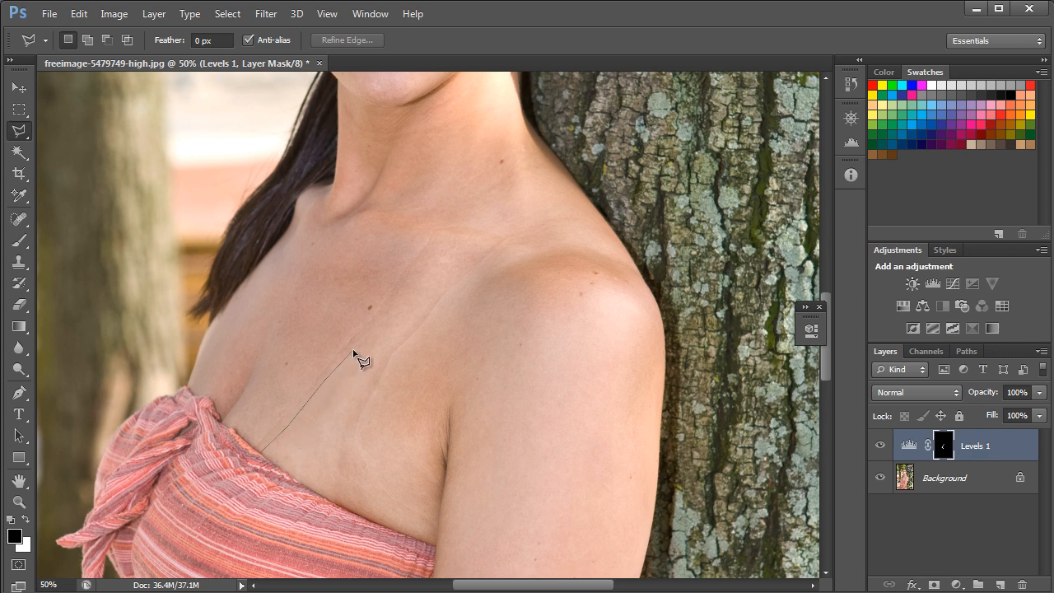
{"action": "left_click", "coordinate": [486, 243]}
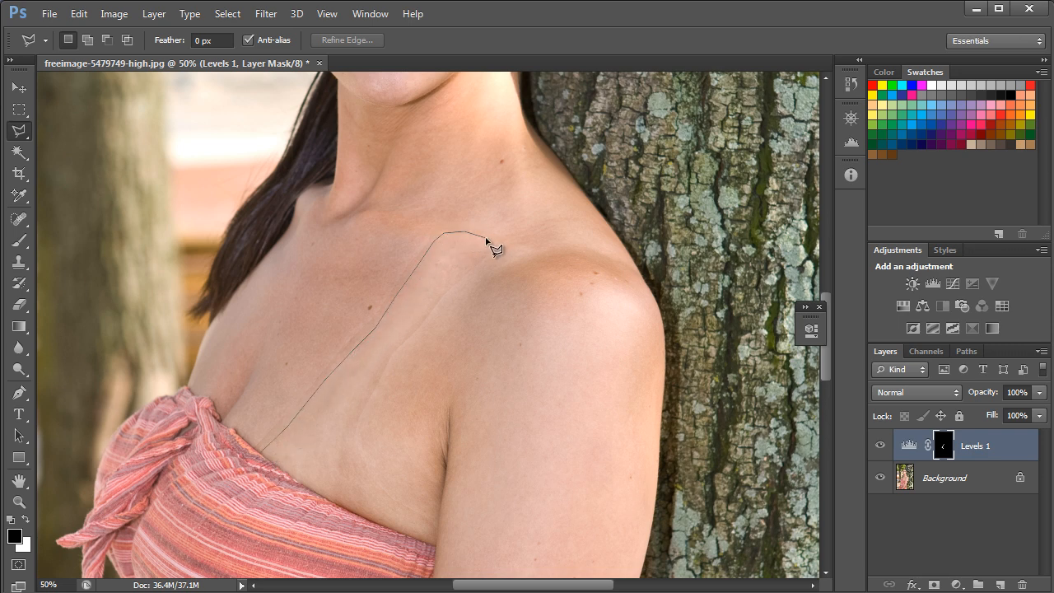
{"action": "left_click", "coordinate": [359, 428]}
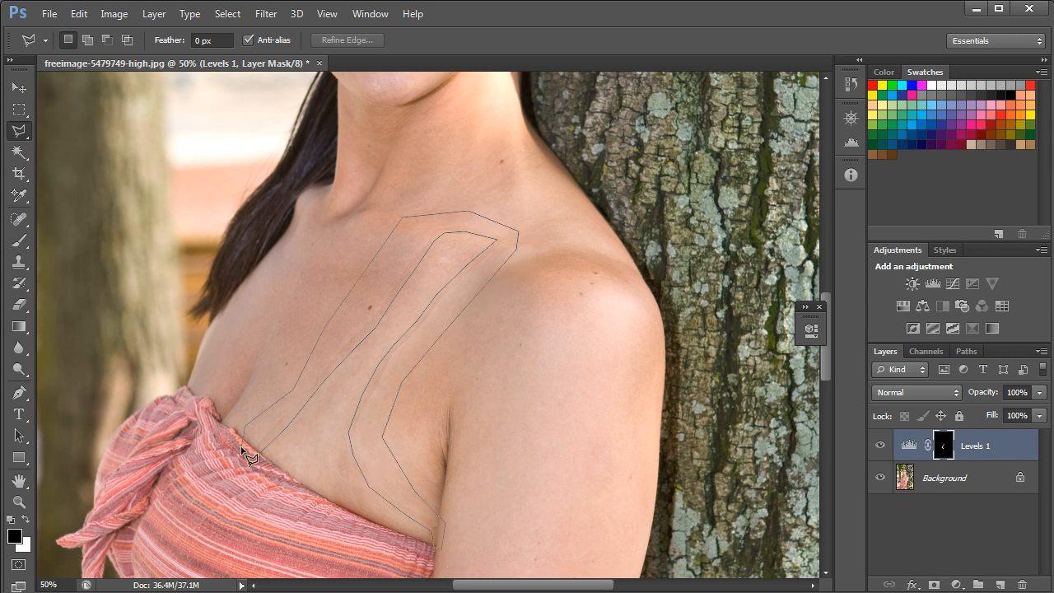
{"action": "left_click", "coordinate": [251, 448]}
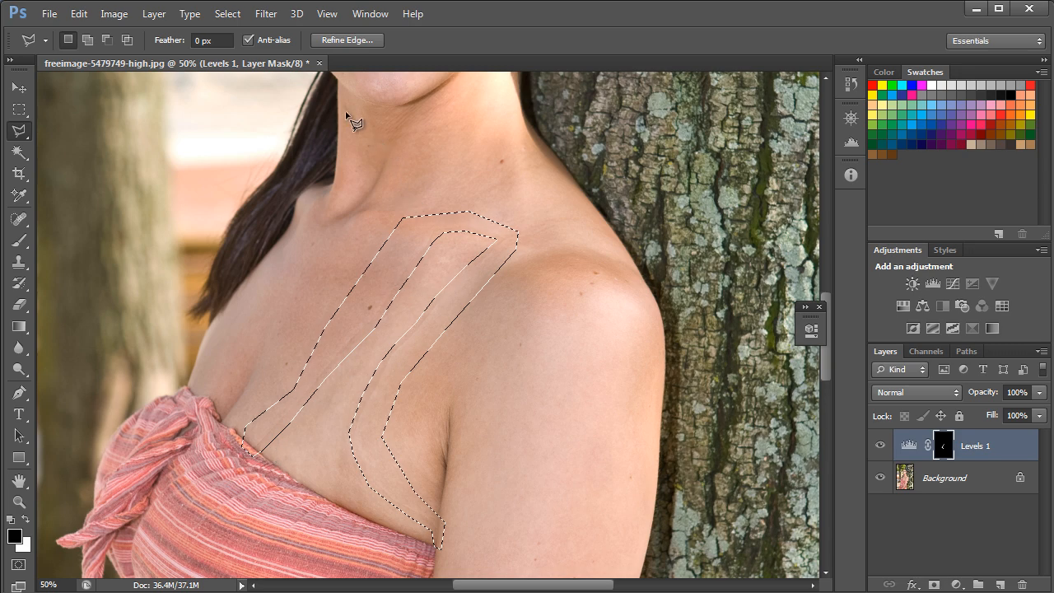
- Apply a 5.5-pixel Gaussian Blur to the mask inside the selected band
{"action": "left_click", "coordinate": [265, 13]}
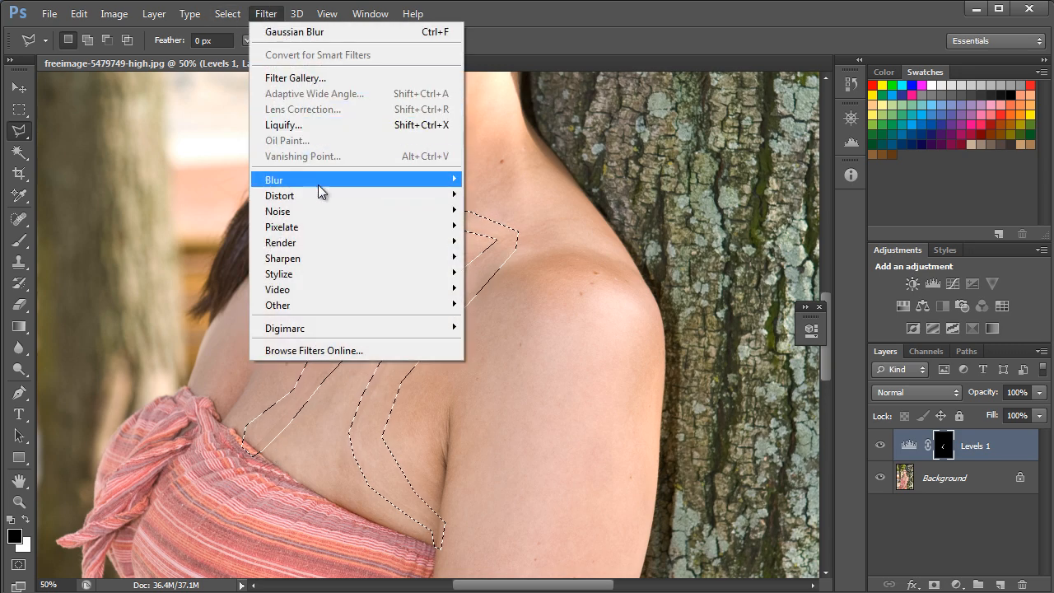
{"action": "mouse_move", "coordinate": [273, 179]}
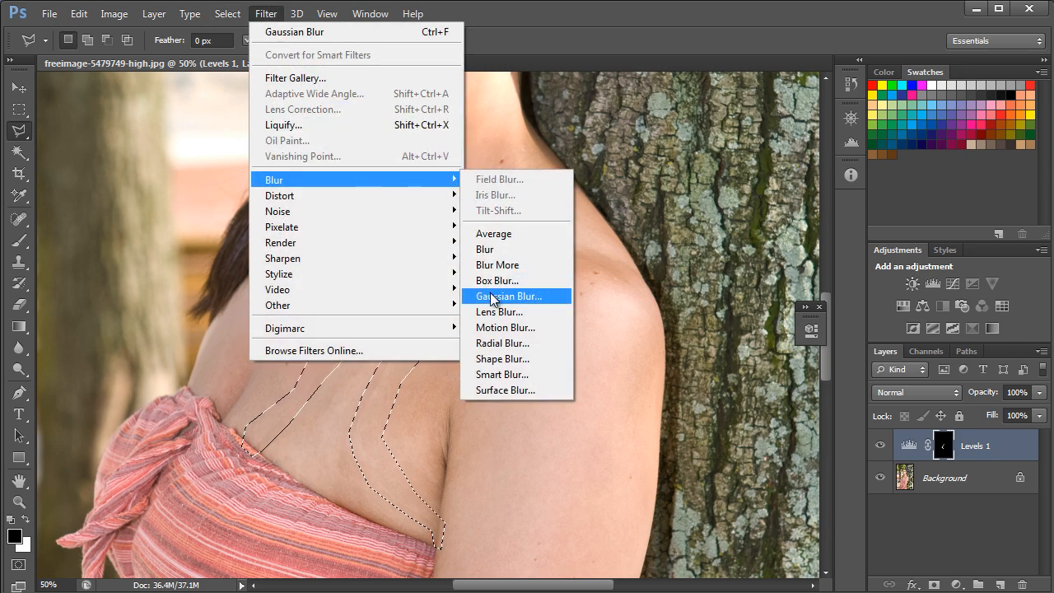
{"action": "left_click", "coordinate": [510, 295]}
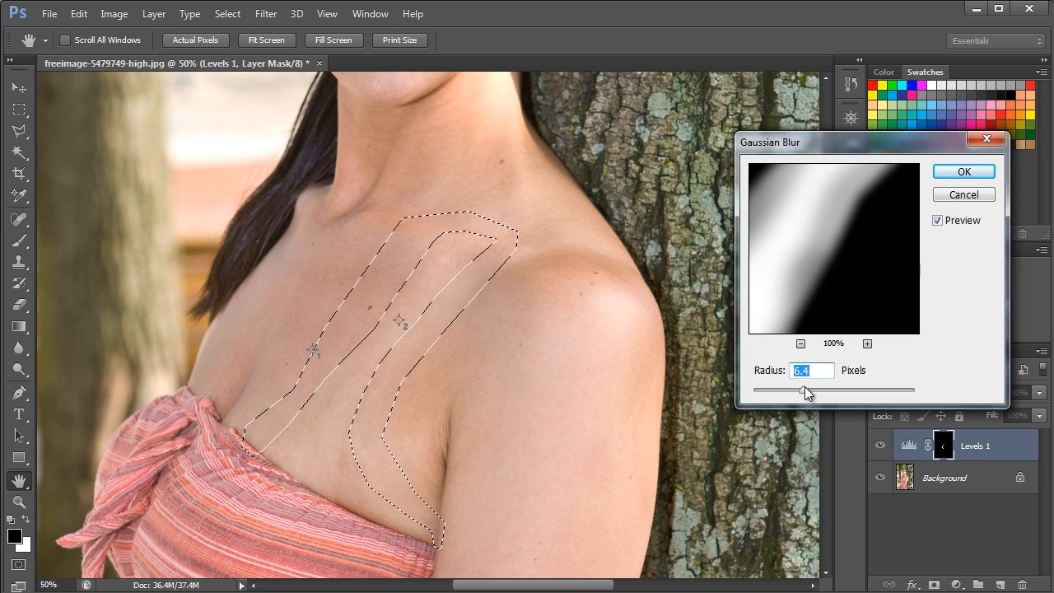
{"action": "left_click_drag", "start_coordinate": [807, 391], "coordinate": [795, 391]}
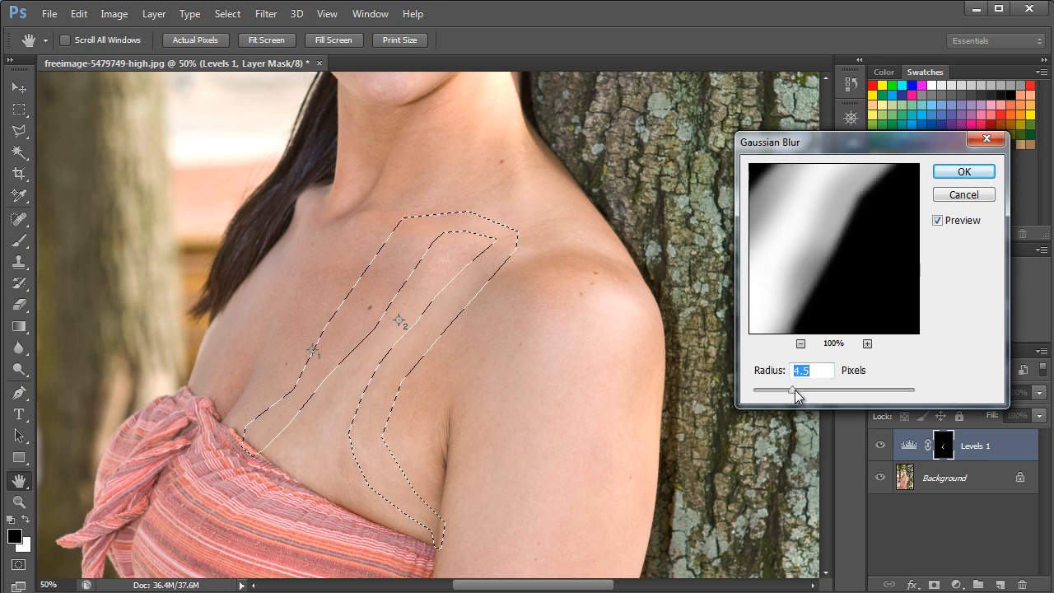
{"action": "left_click_drag", "start_coordinate": [793, 390], "coordinate": [798, 389]}
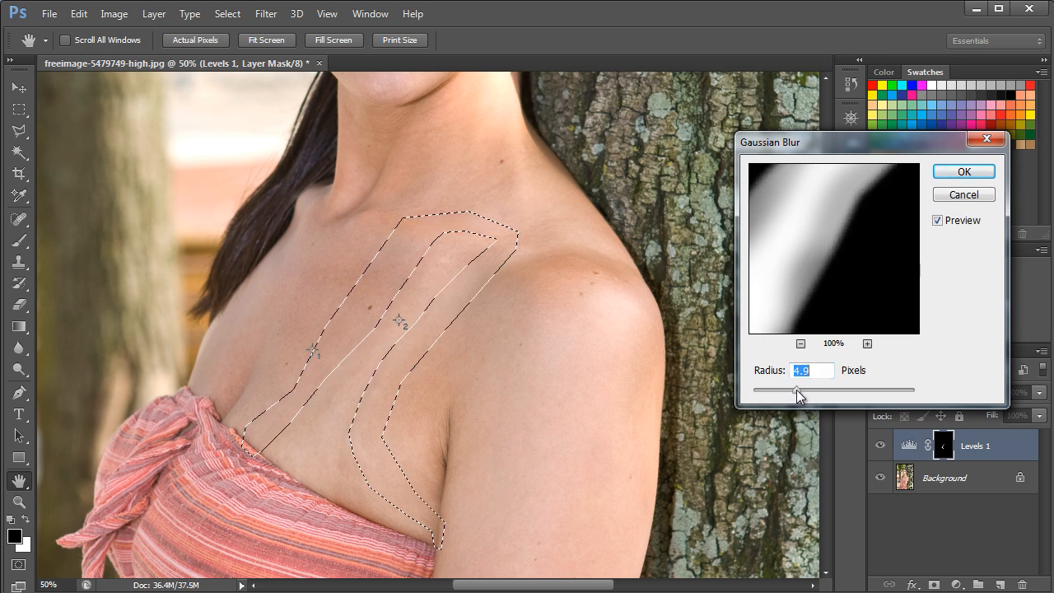
{"action": "left_click_drag", "start_coordinate": [795, 391], "coordinate": [799, 390]}
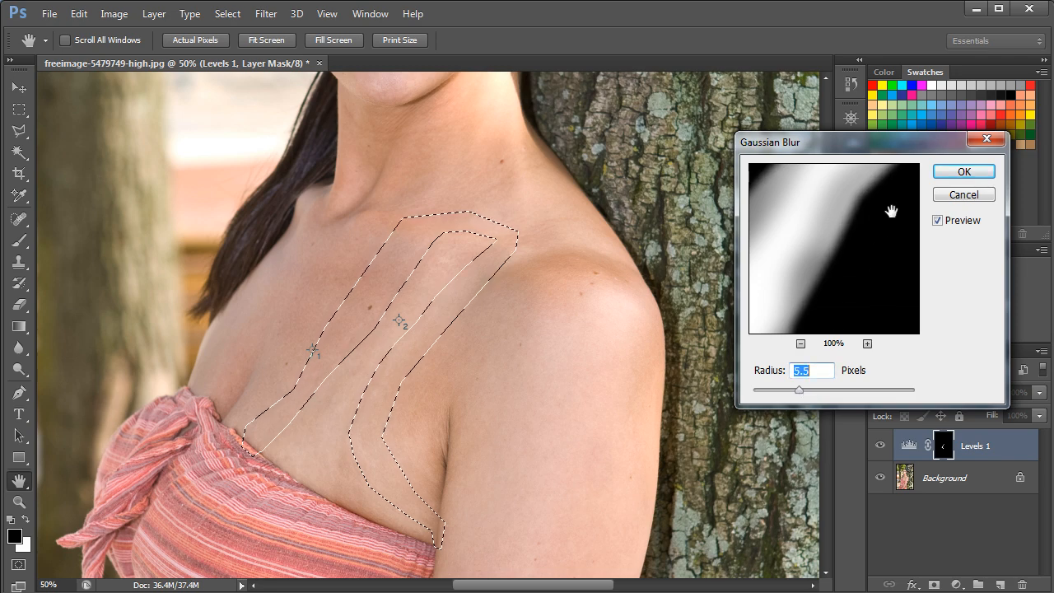
{"action": "left_click", "coordinate": [963, 171]}
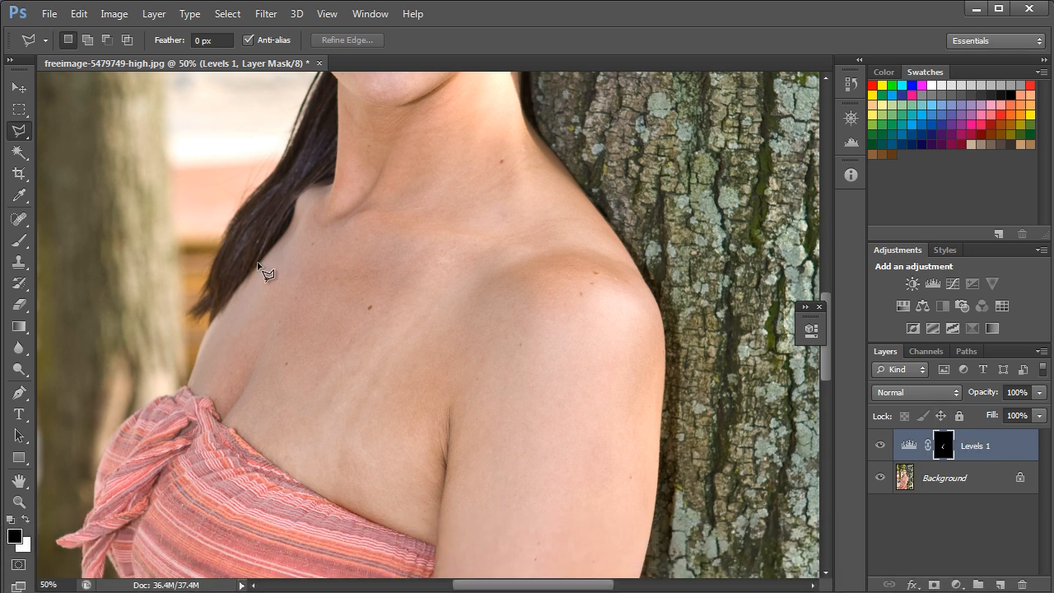
- Ready the Brush on the Levels mask at 17% opacity for faint tan-line touch-ups
{"action": "left_click", "coordinate": [19, 240]}
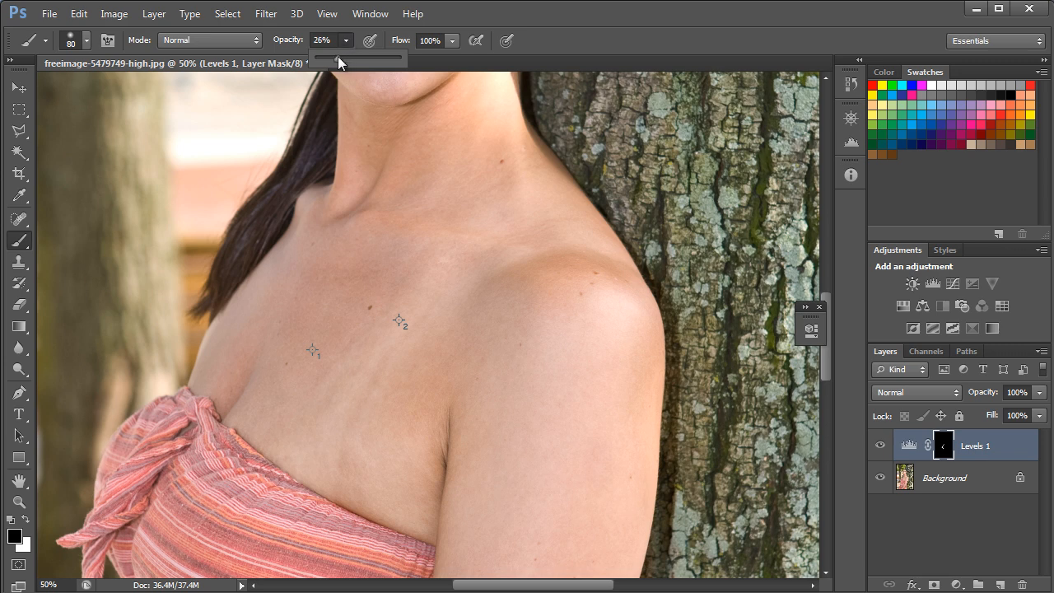
{"action": "left_click_drag", "start_coordinate": [360, 57], "coordinate": [329, 57]}
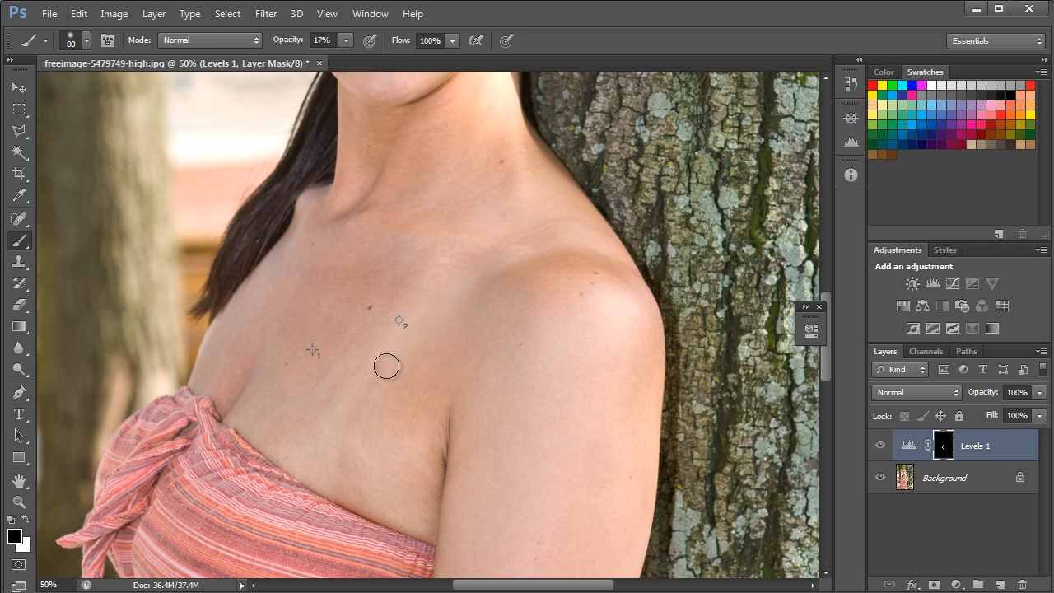
{"action": "mouse_move", "coordinate": [354, 339]}
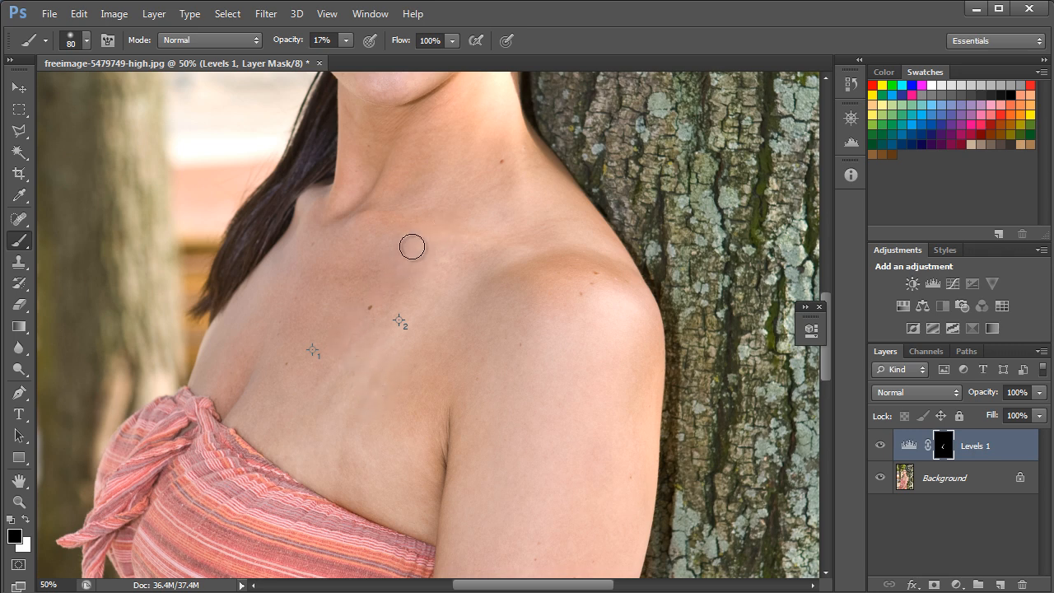
{"action": "mouse_move", "coordinate": [279, 478]}
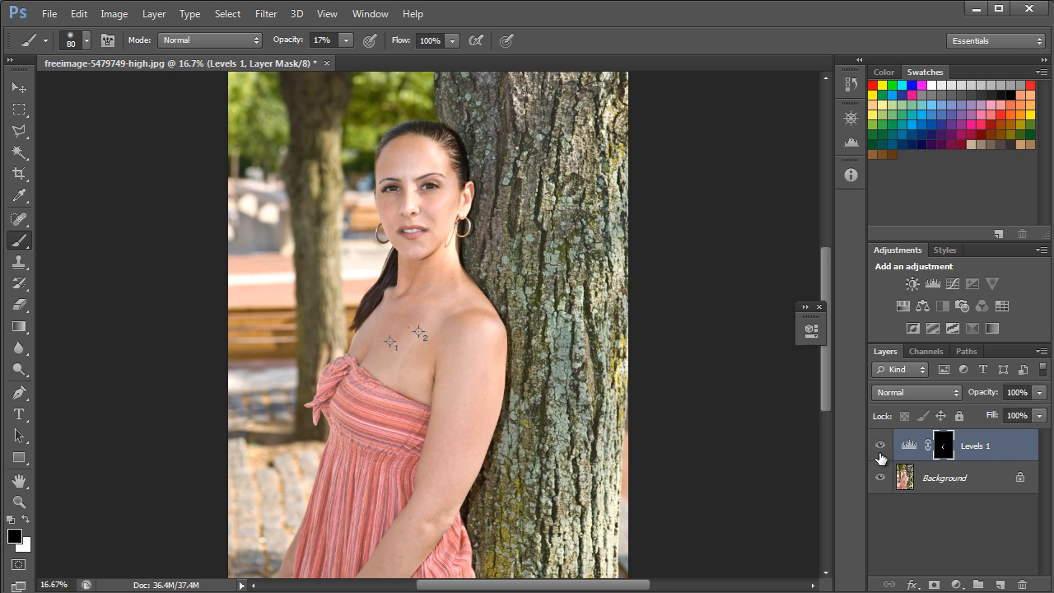
{"action": "mouse_move", "coordinate": [840, 481]}
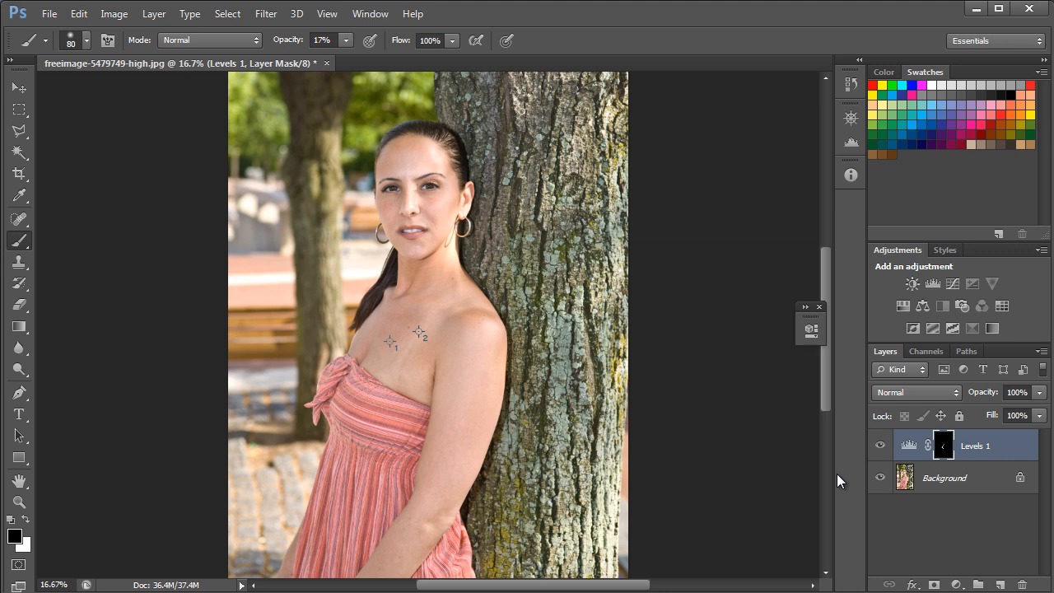
{"action": "mouse_move", "coordinate": [829, 484]}
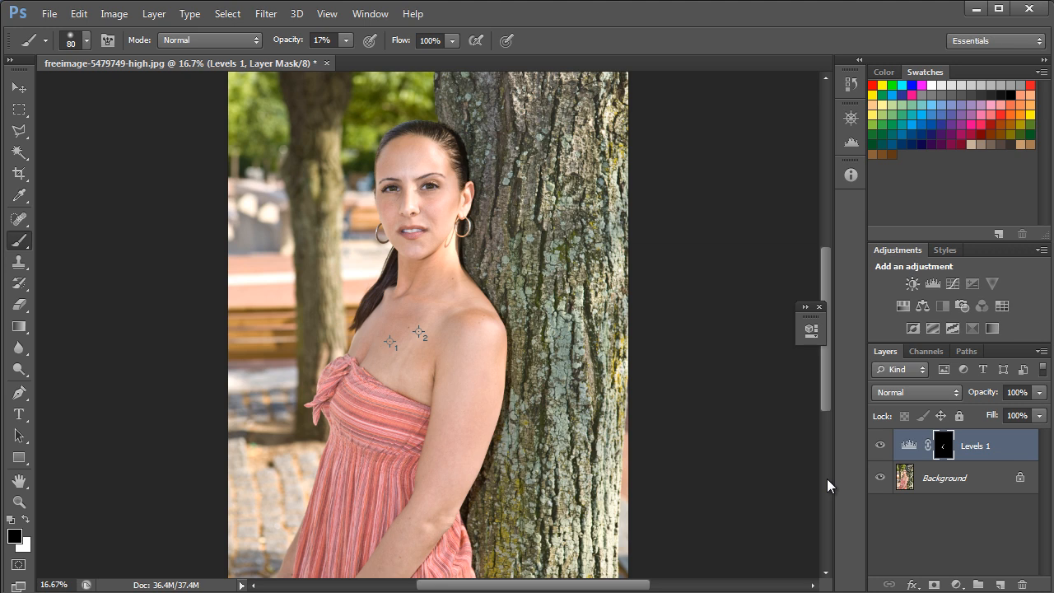